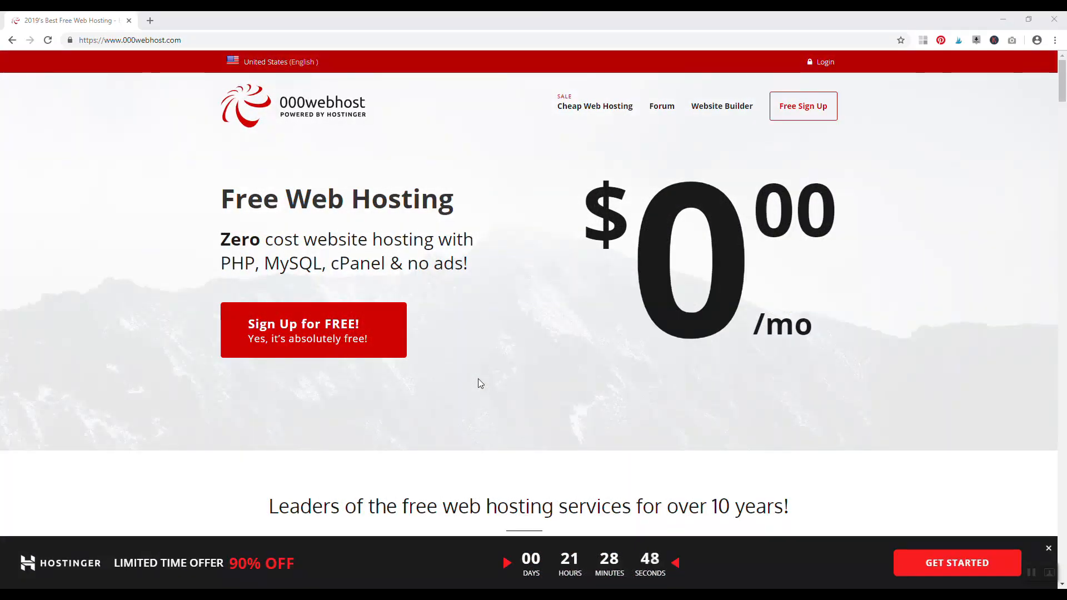
mouse_move(336, 121)
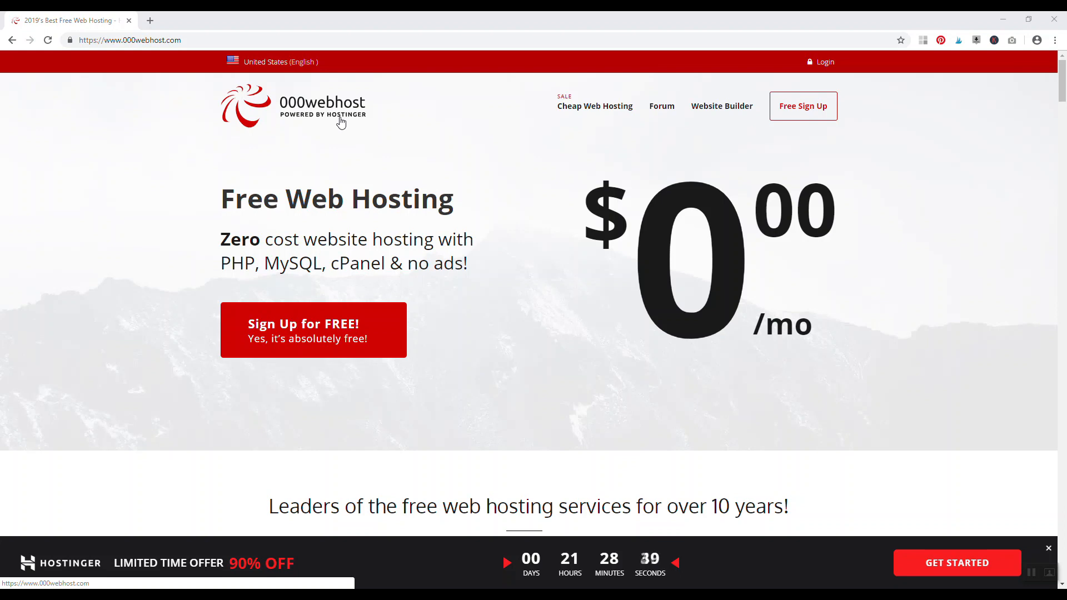
mouse_move(497, 279)
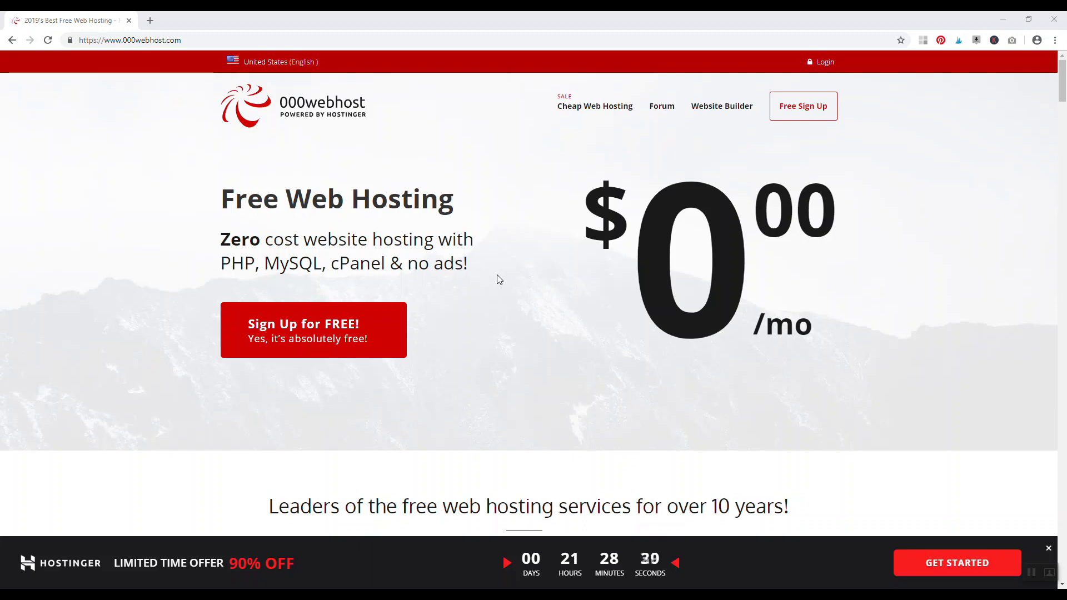
- Scroll the 000webhost homepage past feature highlights and setup steps to the free and paid plans
scroll(down, 3)
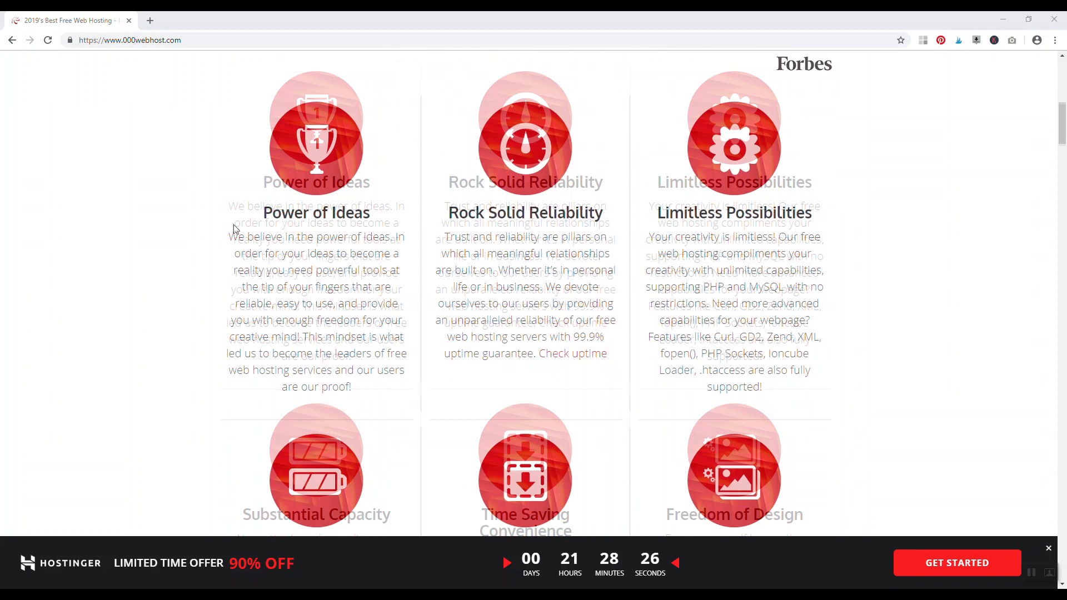
scroll(down, 3)
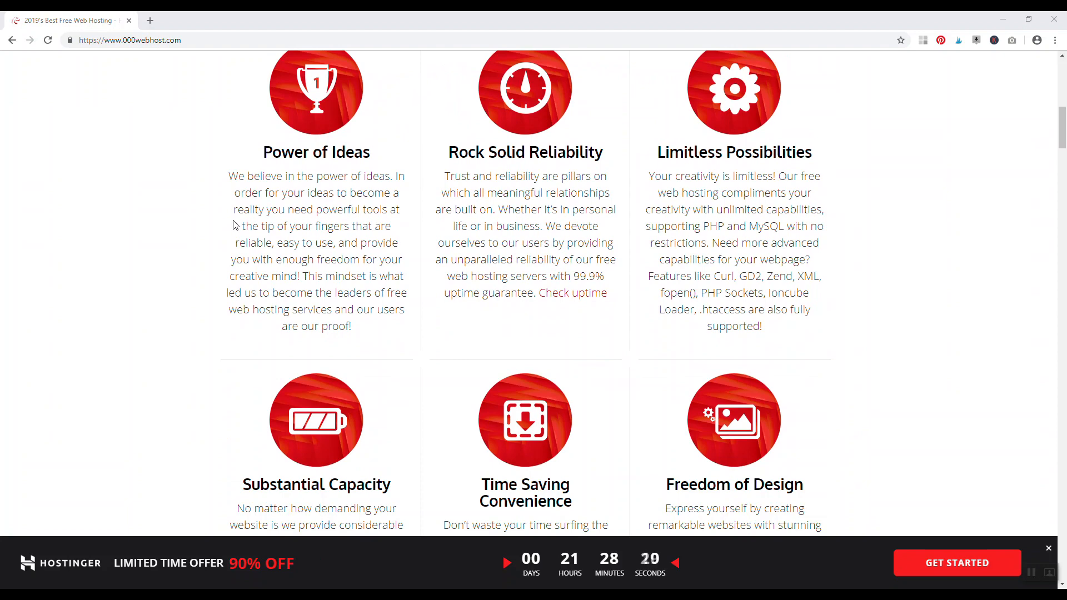
scroll(down, 3)
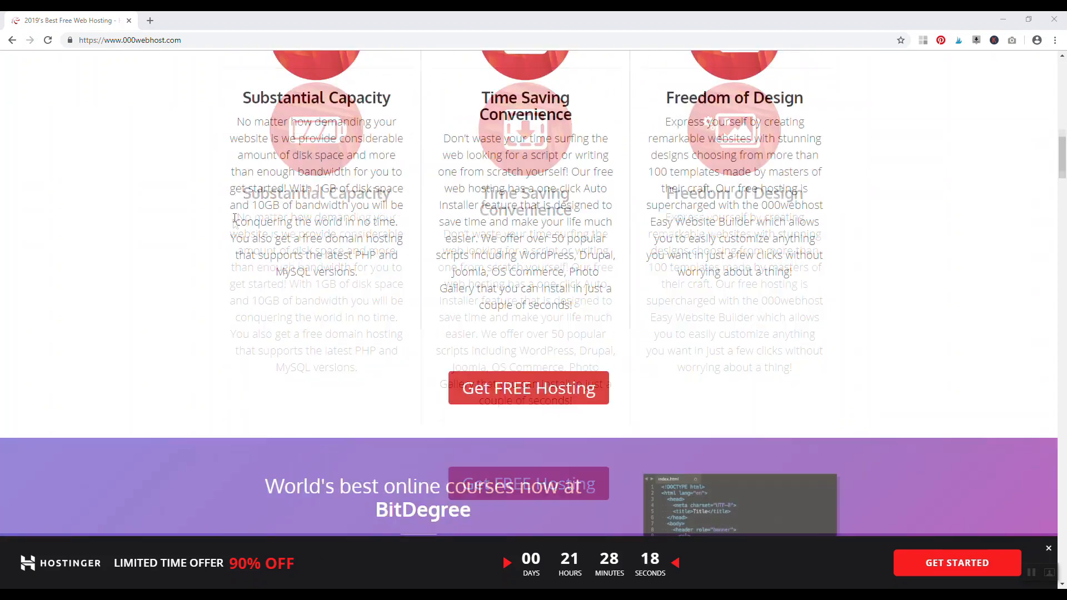
scroll(down, 3)
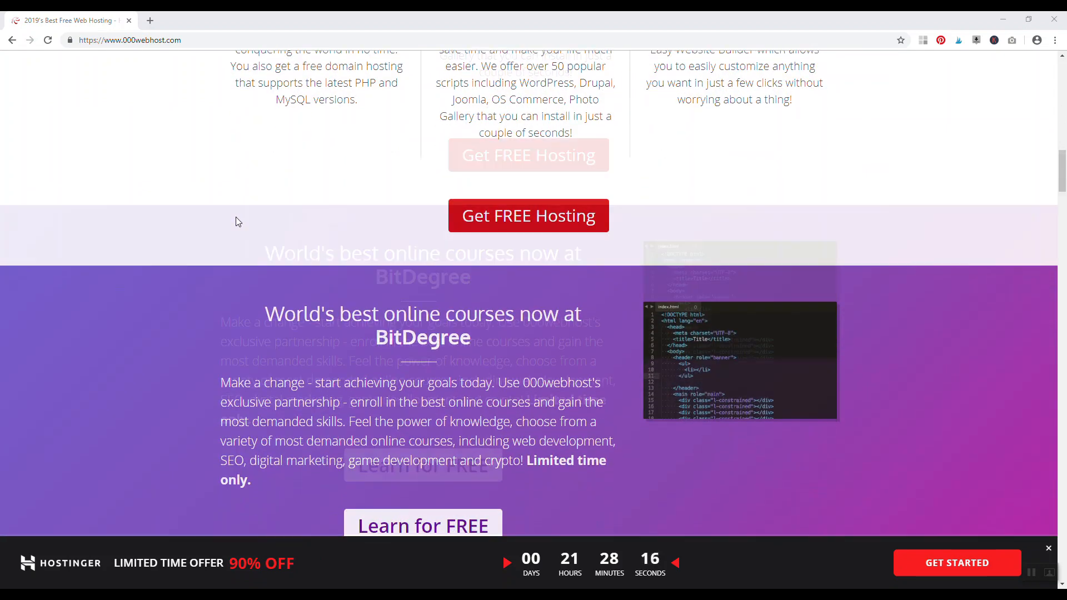
scroll(down, 3)
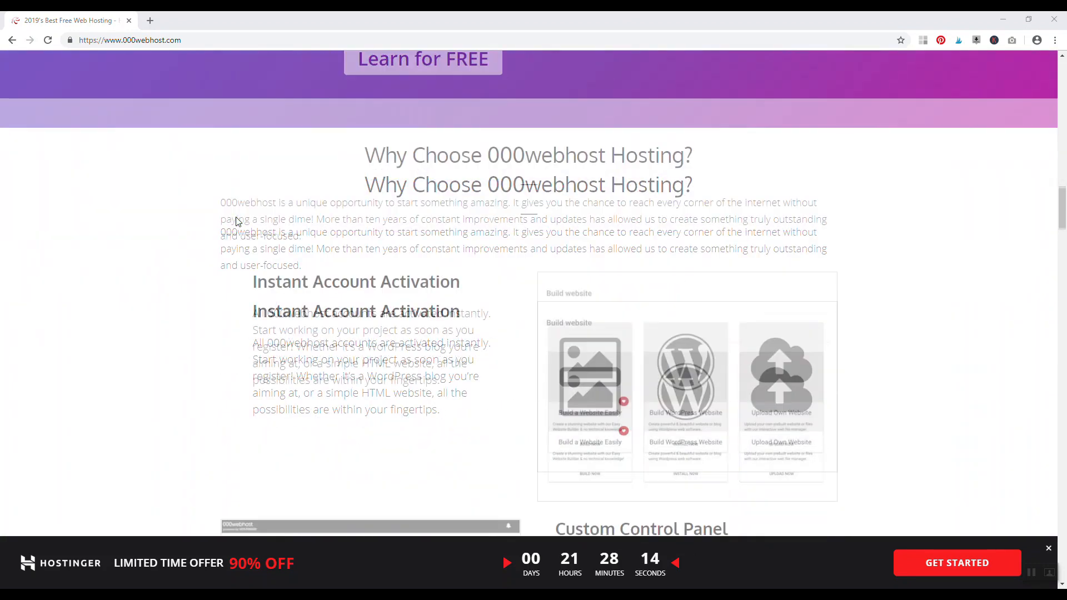
scroll(down, 3)
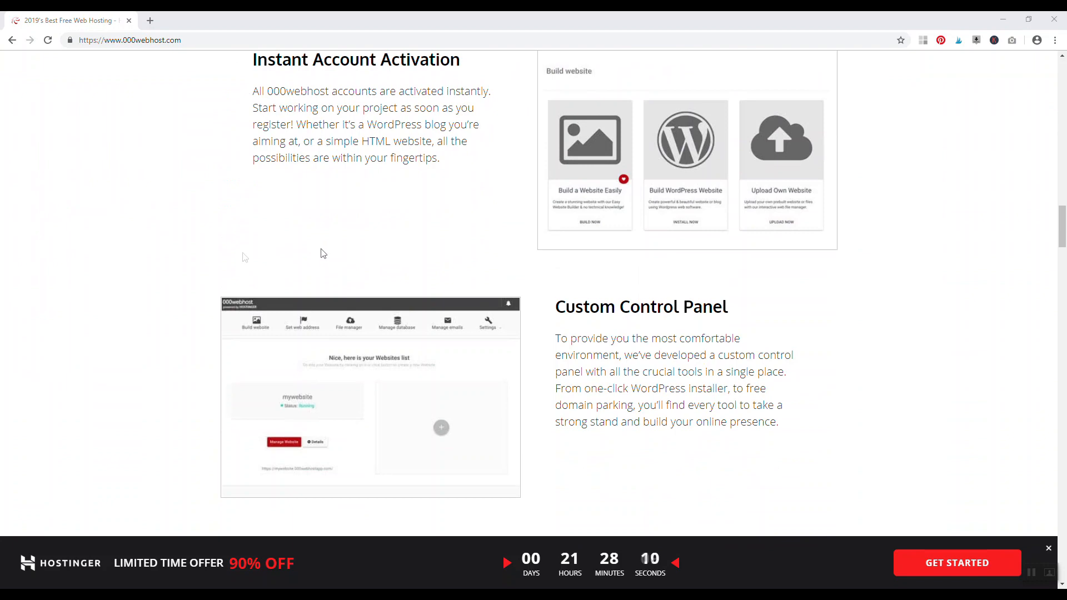
scroll(down, 3)
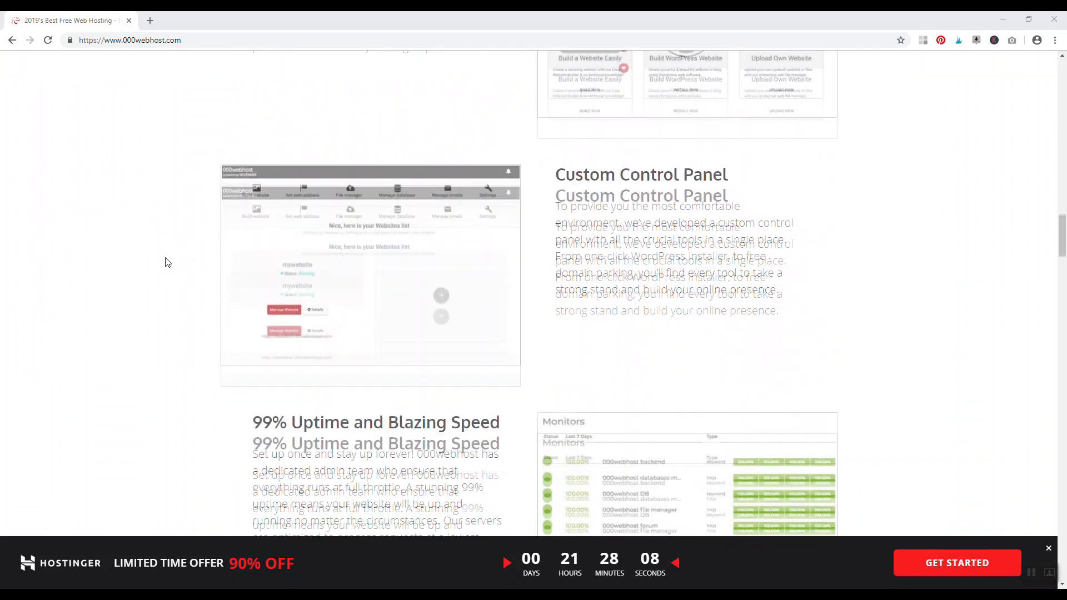
scroll(up, 3)
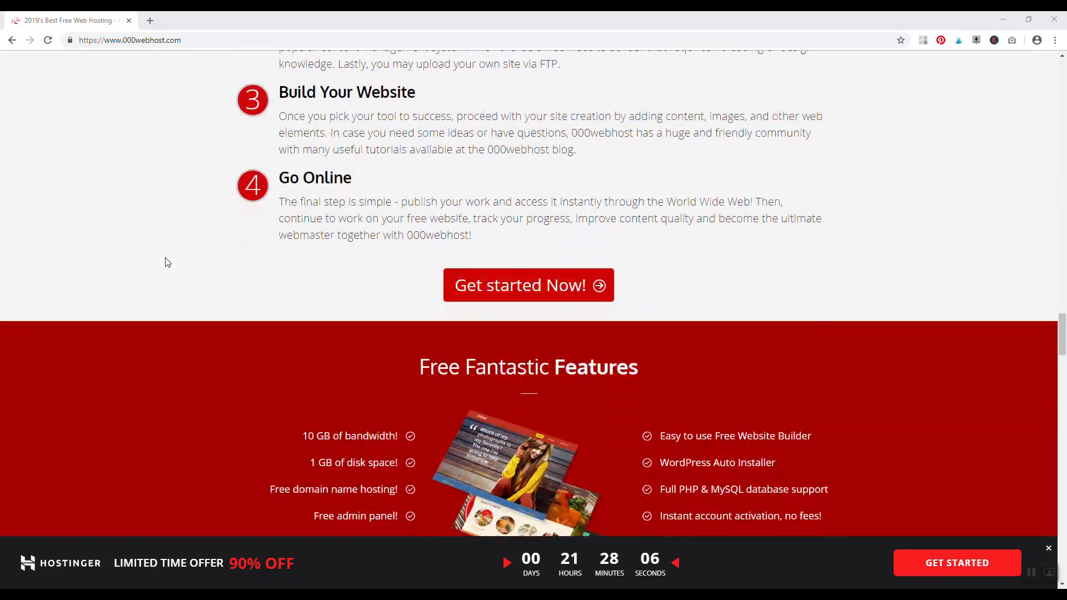
scroll(down, 3)
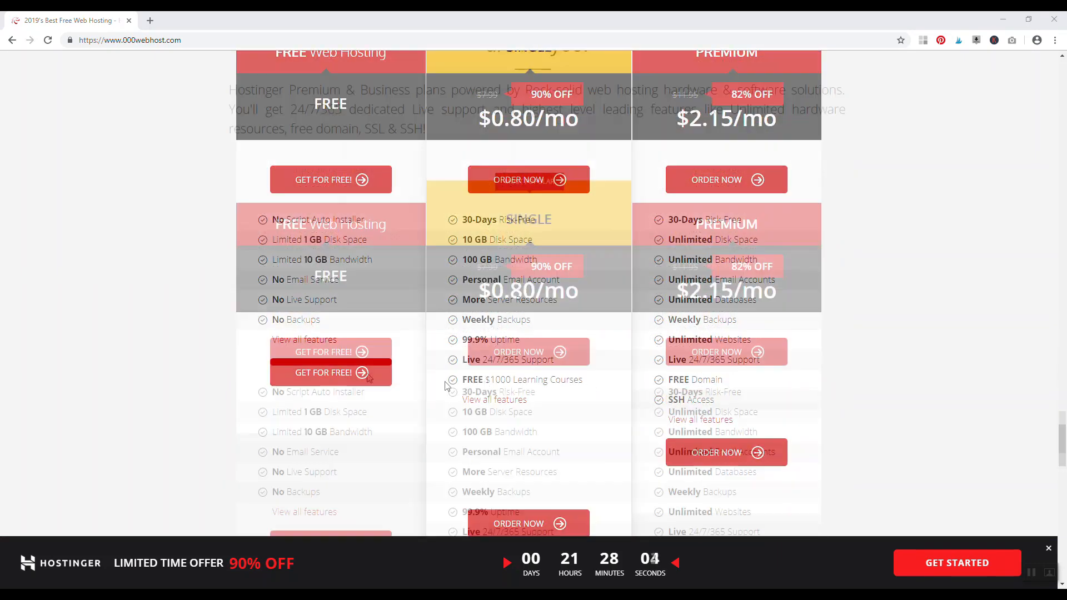
- Double-click the Single plan price, then scroll back up the 000webhost page
scroll(up, 3)
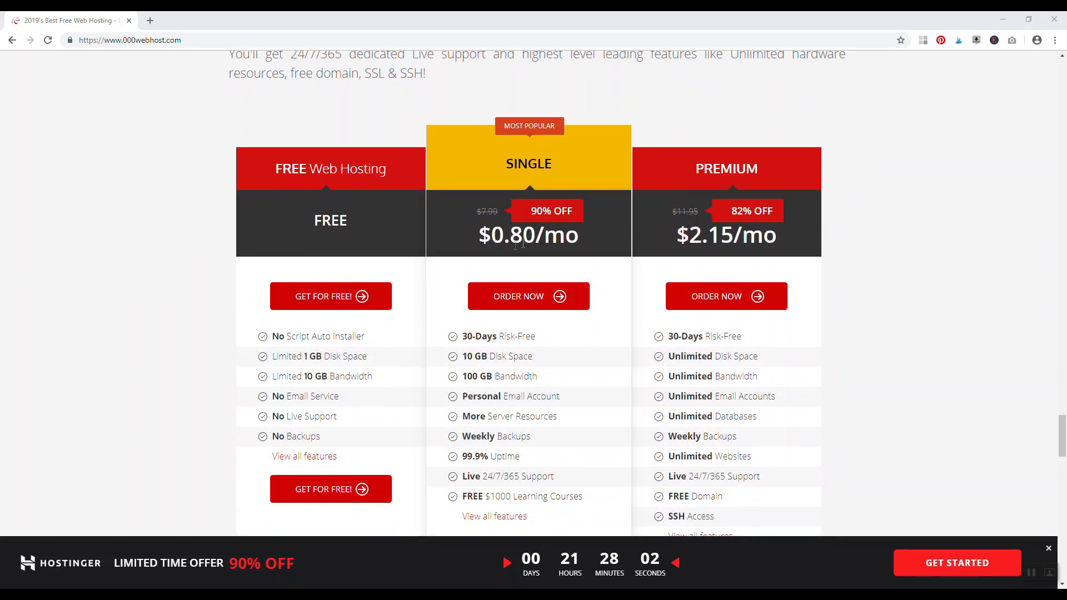
double_click(523, 236)
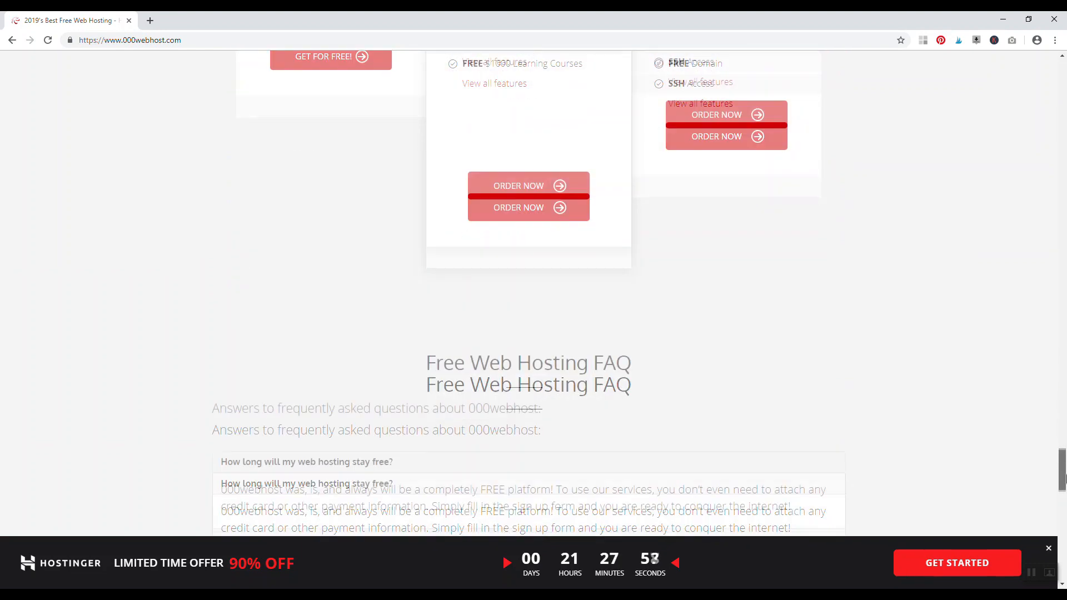
scroll(up, 3)
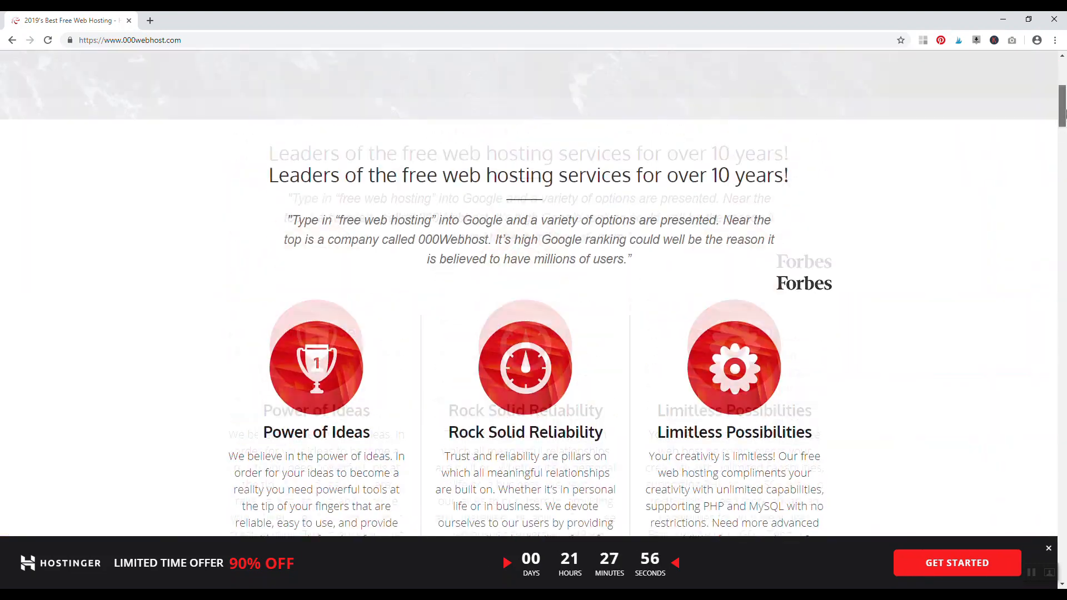
scroll(up, 3)
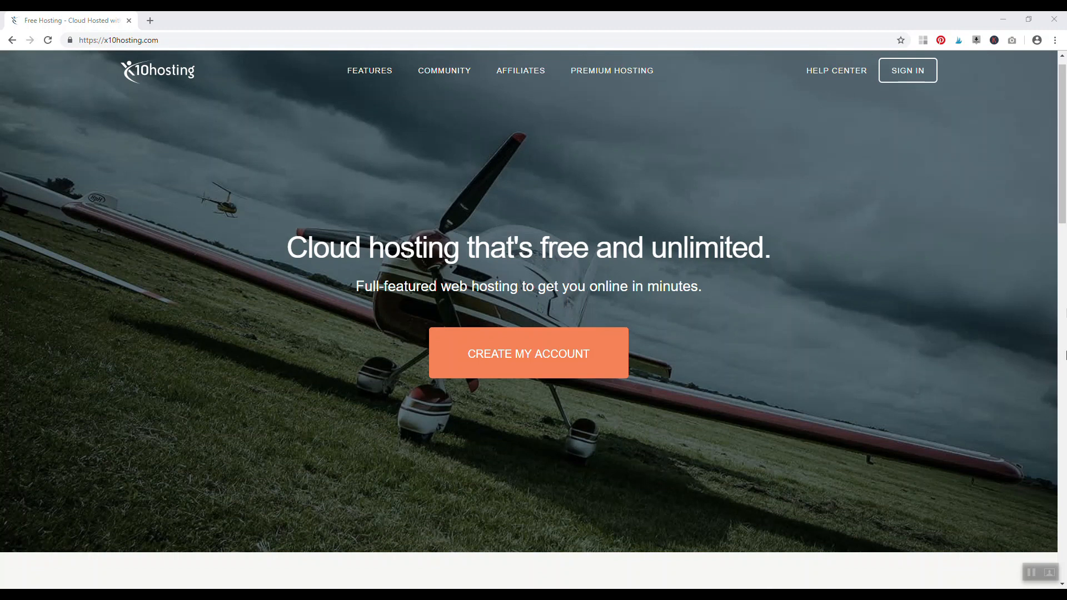
- Scroll the x10hosting homepage down to the free account signup form and back to the top
scroll(down, 3)
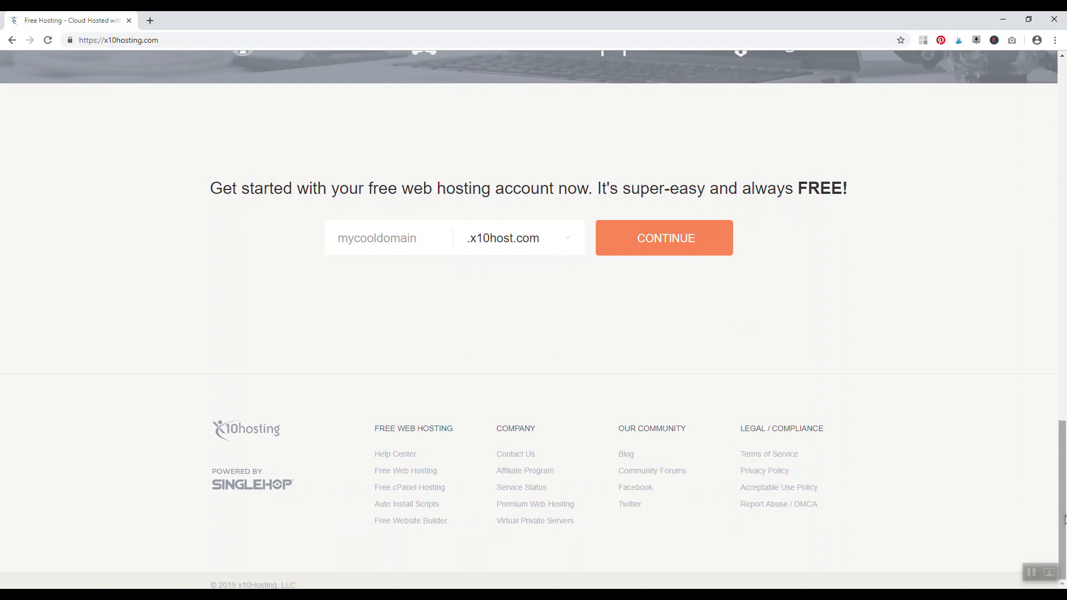
scroll(up, 3)
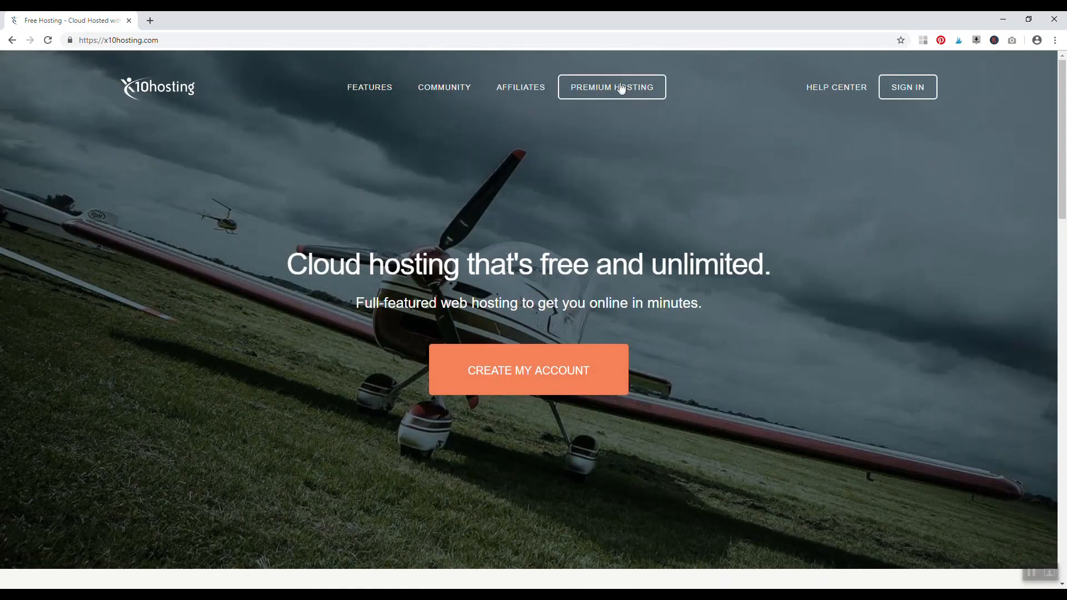
- Open Premium Hosting in a new tab, view its plan prices, and return to x10hosting
right_click(619, 87)
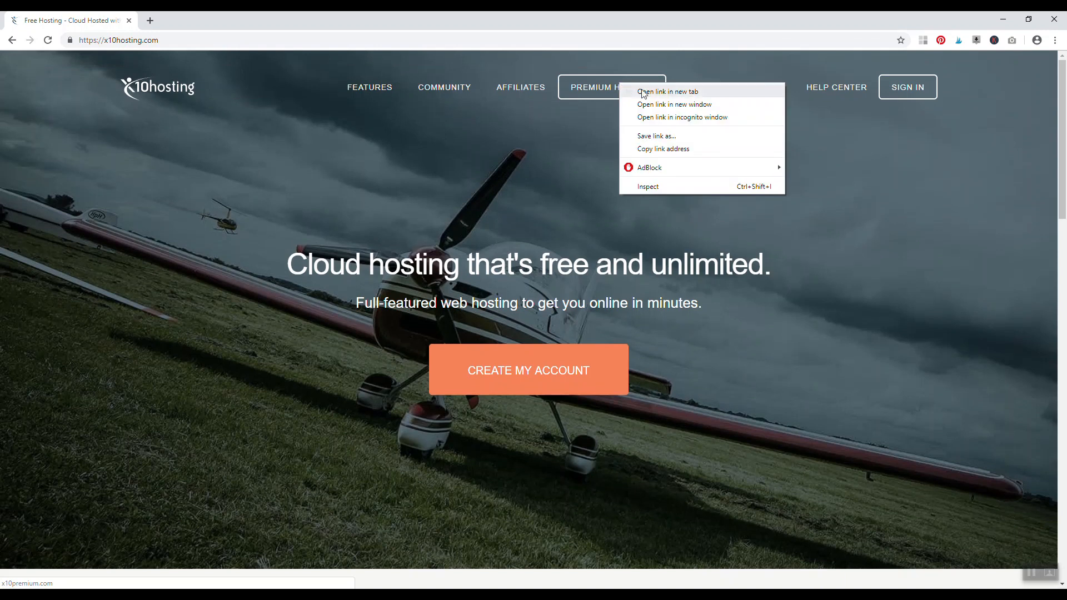
click(668, 91)
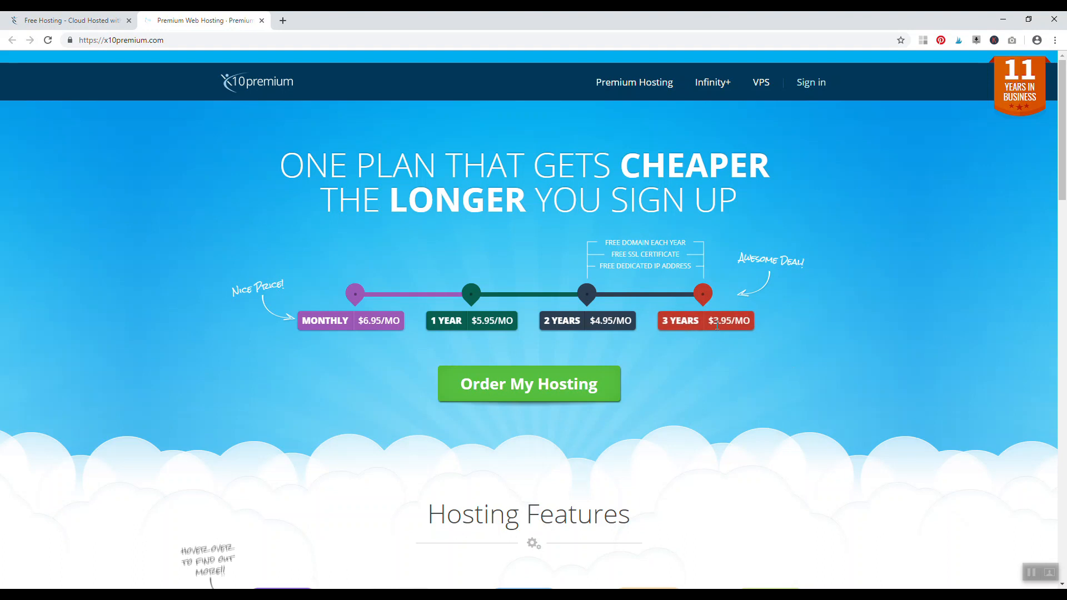
click(68, 20)
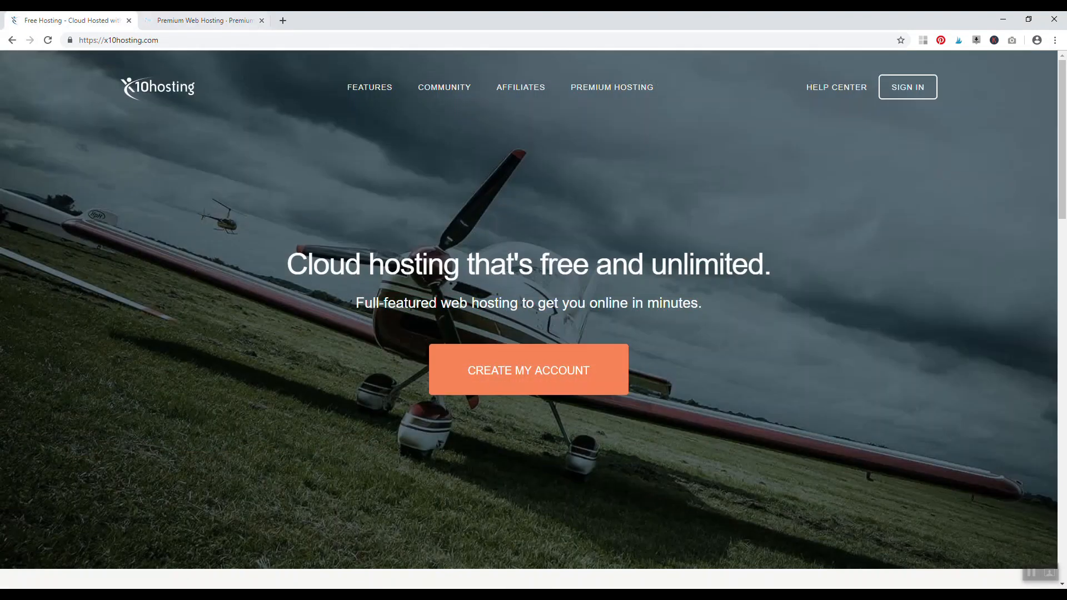
- Close the x10premium tab and scroll on the remaining homepage
click(261, 20)
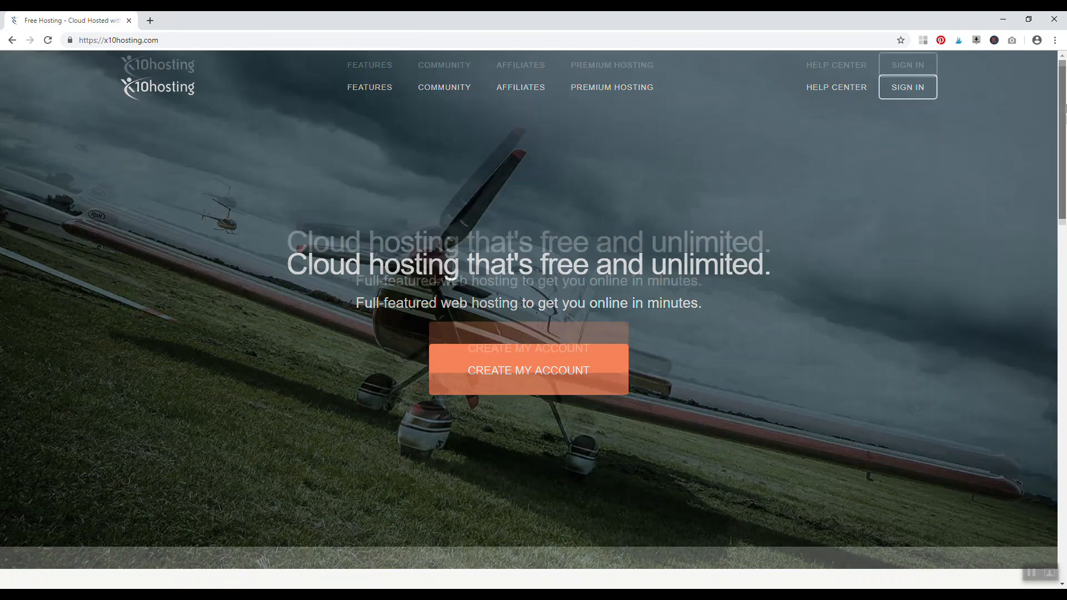
scroll(down, 3)
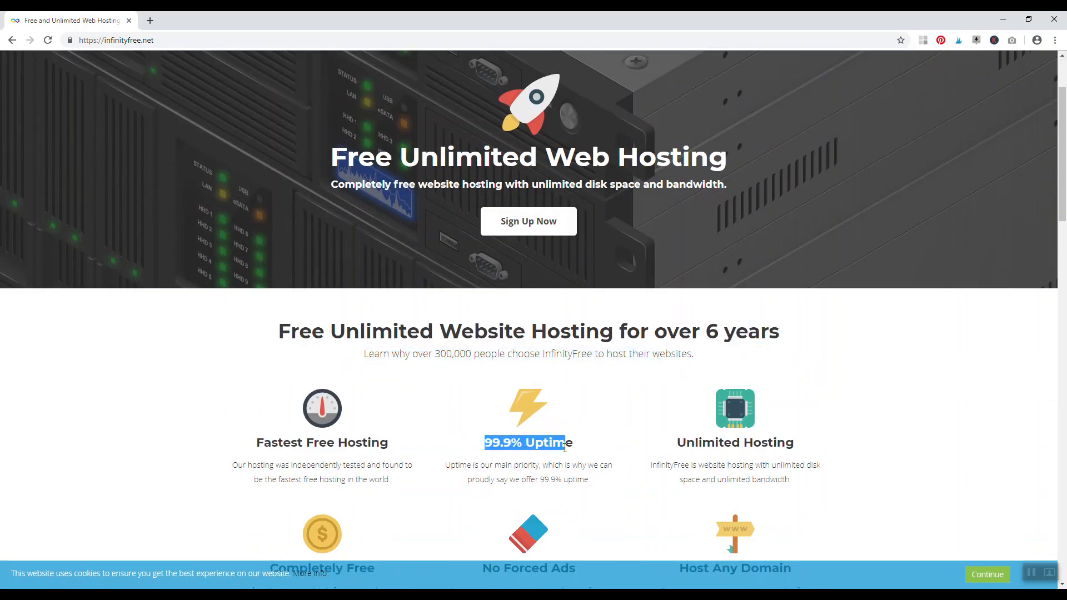
- Scroll the InfinityFree homepage down to the Softaculous Script Installer section
scroll(down, 3)
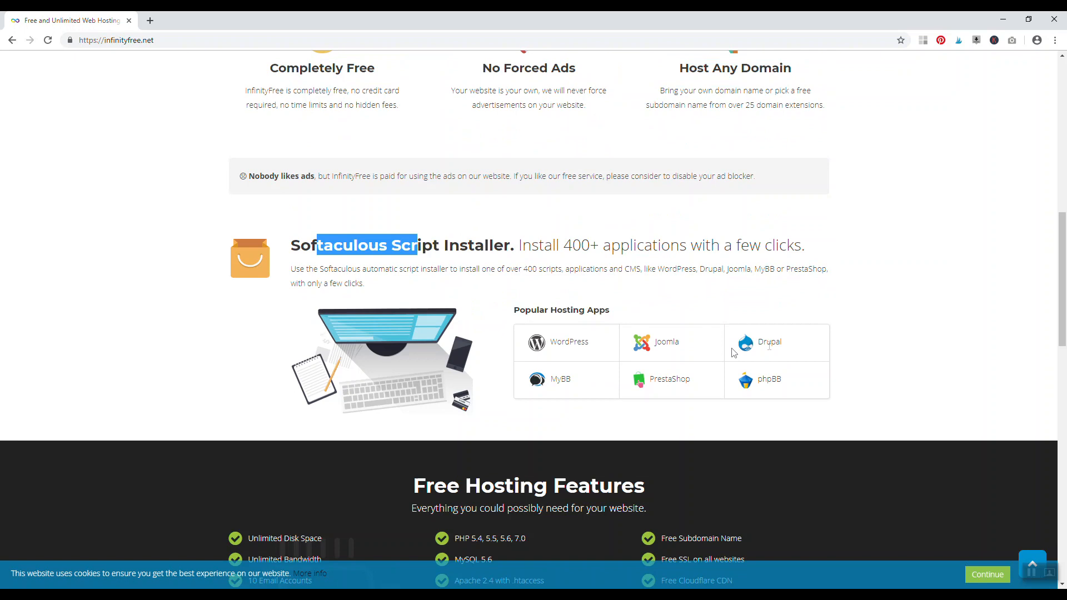
mouse_move(797, 334)
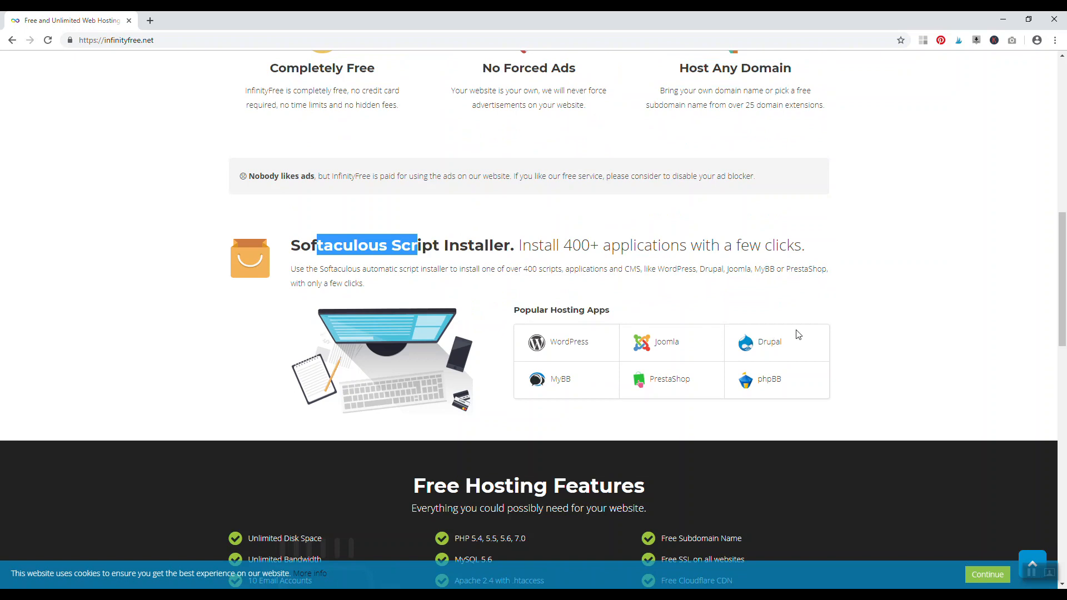
- Scroll to InfinityFree's Free Hosting Features list with unlimited disk space, bandwidth and free SSL
scroll(down, 3)
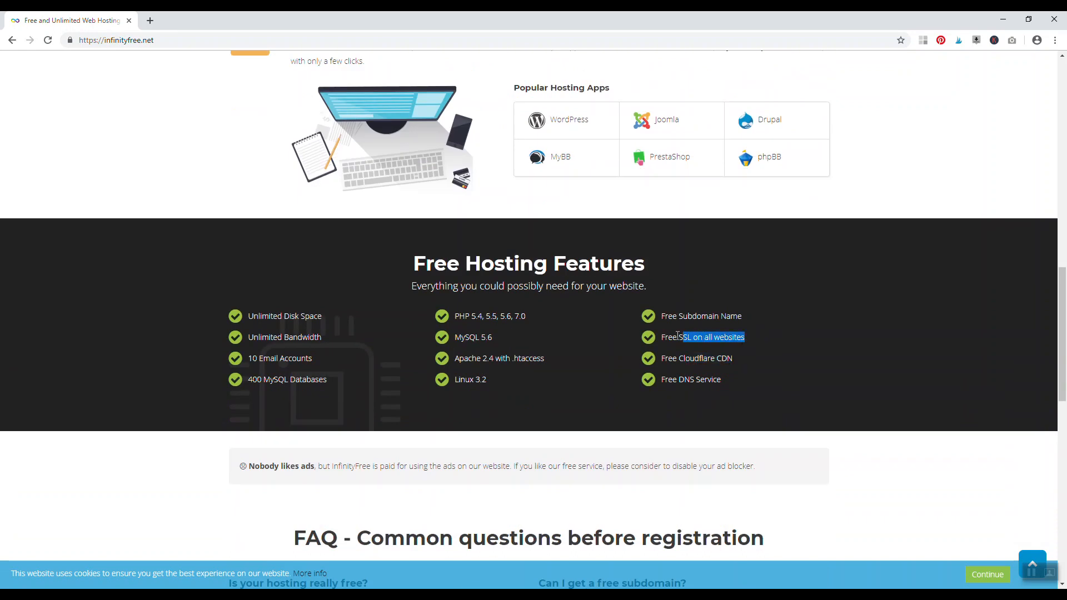
scroll(down, 3)
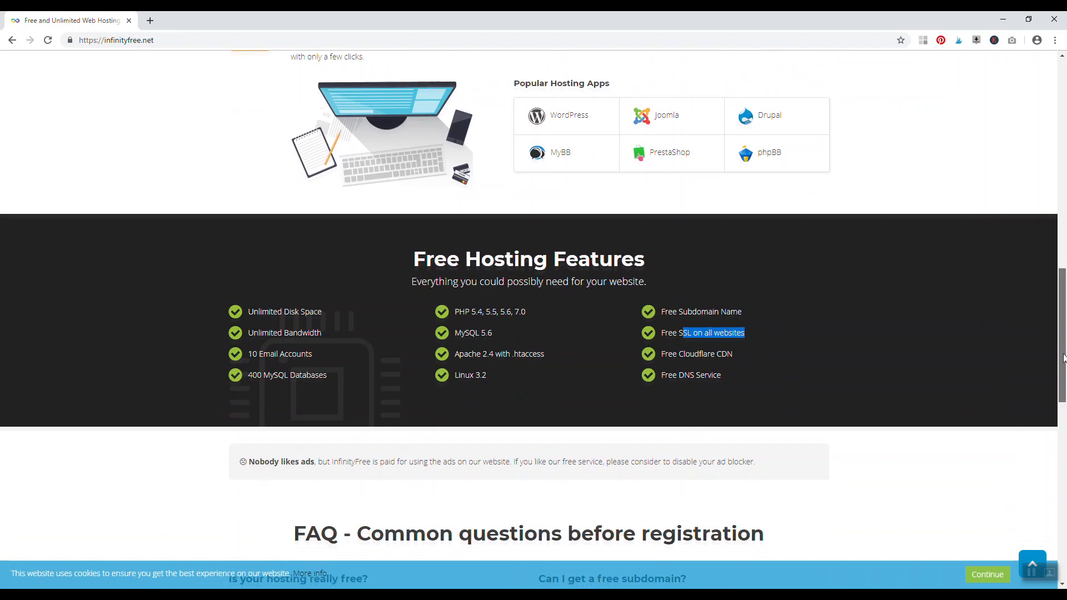
scroll(up, 3)
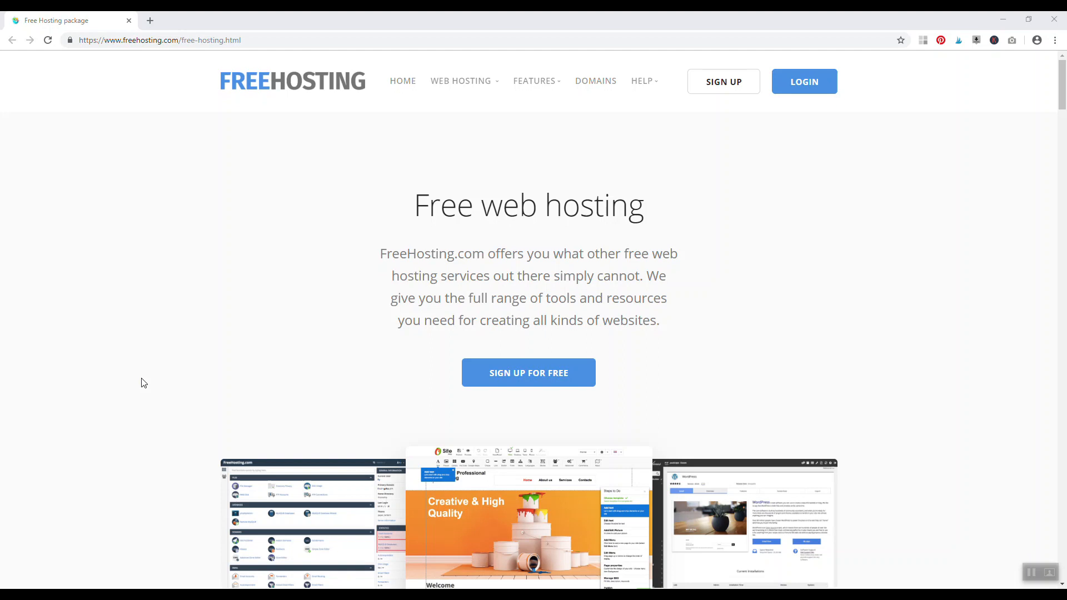
mouse_move(145, 357)
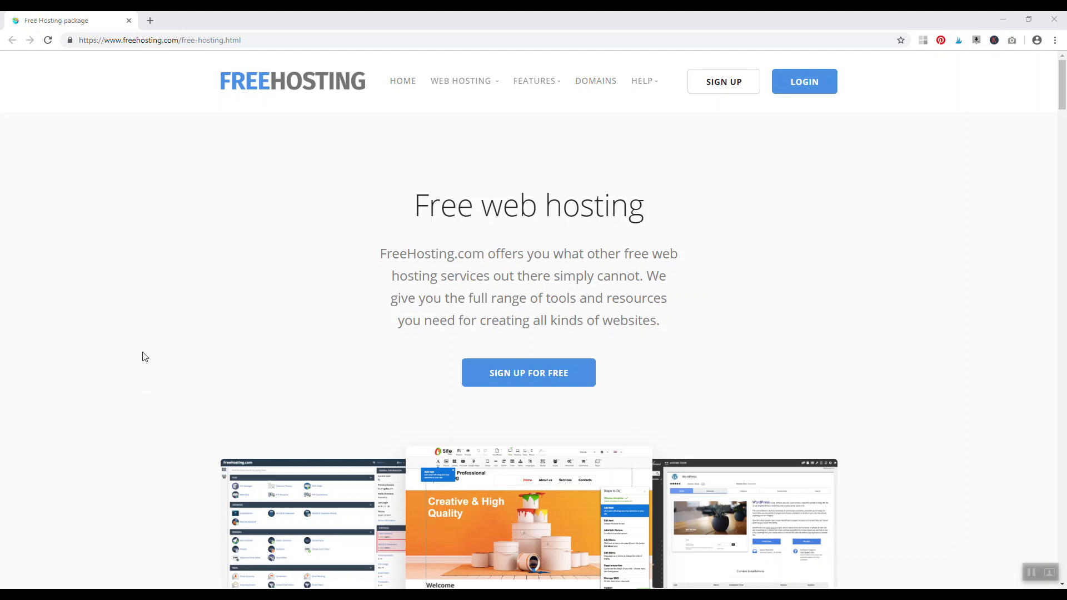
mouse_move(151, 332)
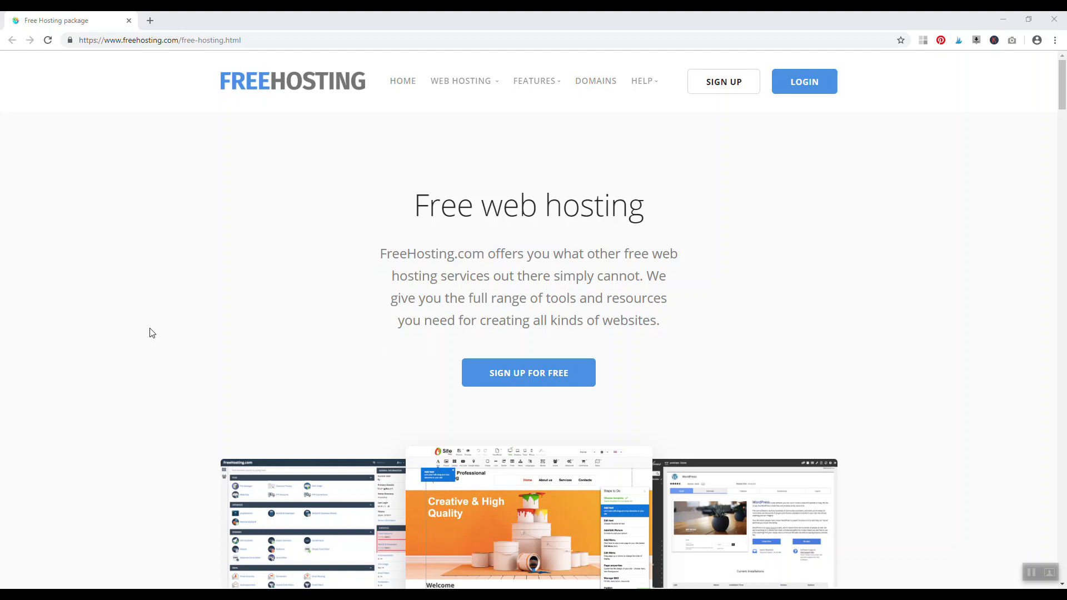
- Scroll the freehosting.com/free-hosting.html page past its intro
scroll(down, 3)
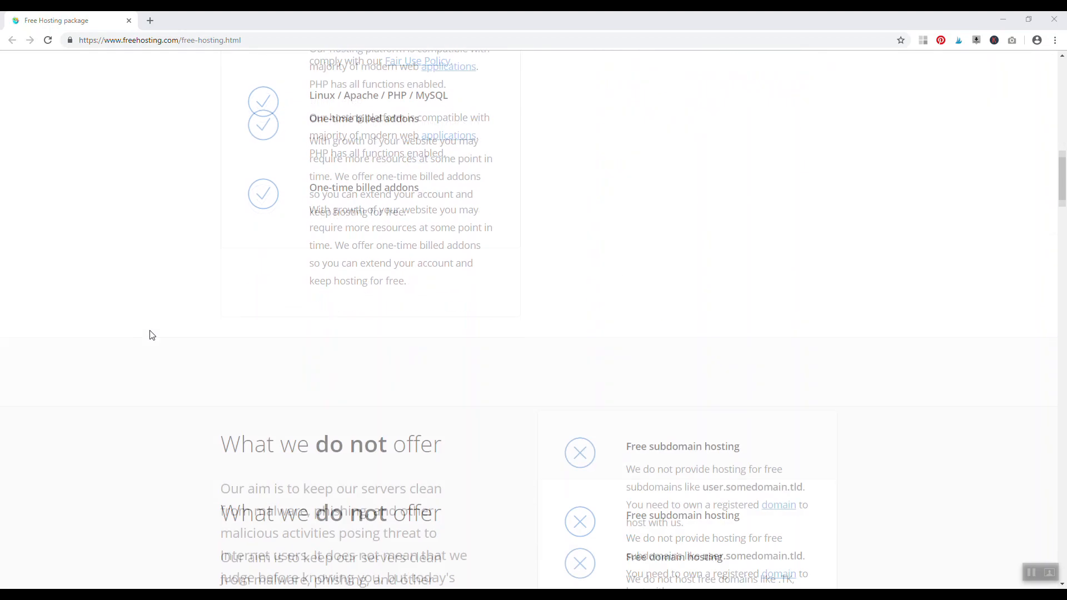
- Scroll to 'What we do not offer' and highlight 'malware, phishing'
scroll(down, 3)
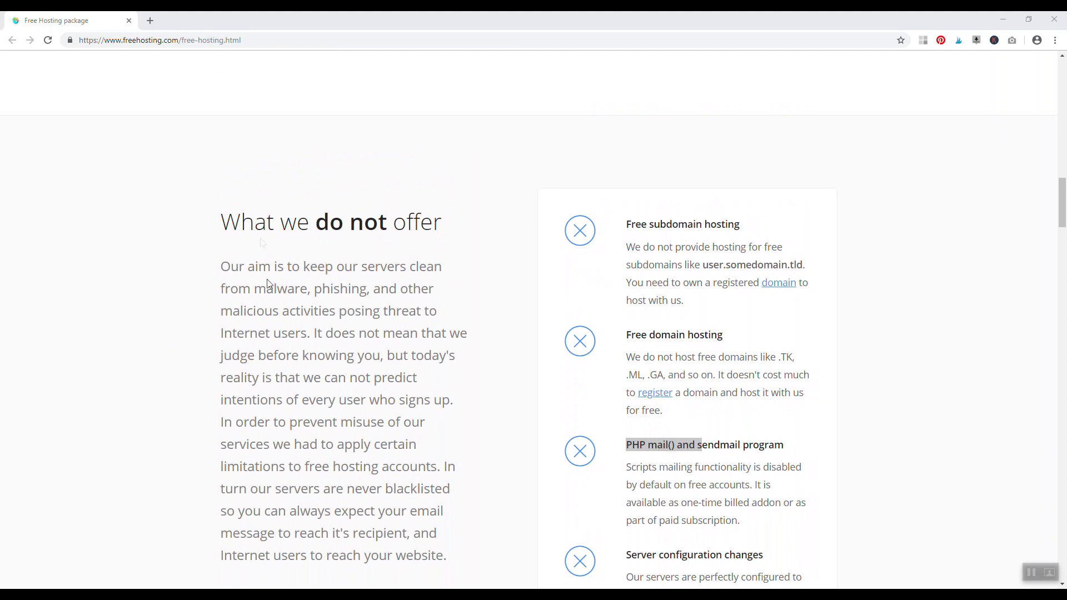
drag(274, 288, 366, 288)
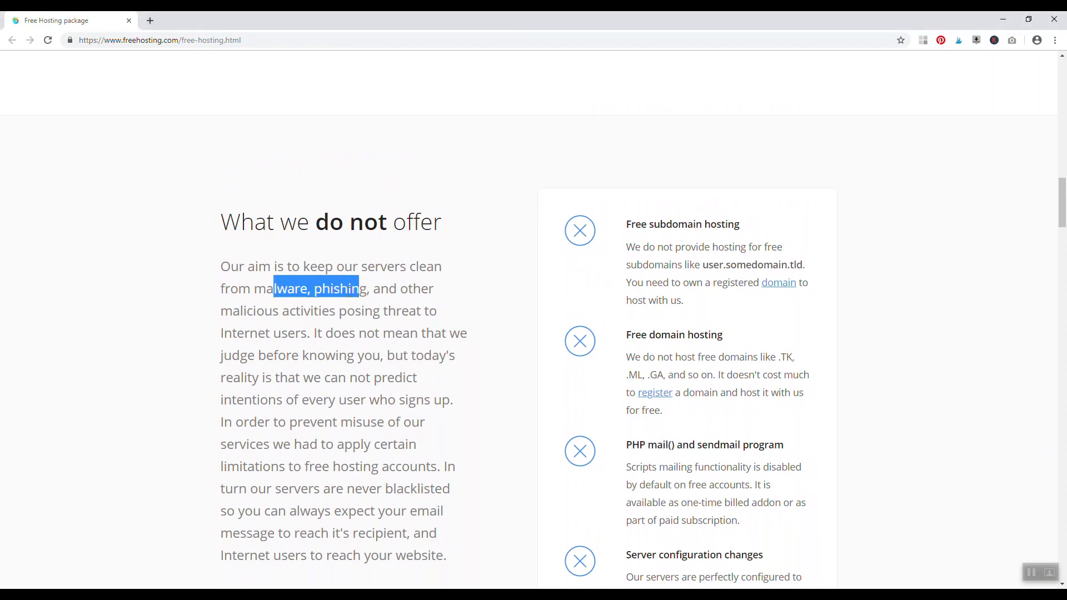
scroll(down, 3)
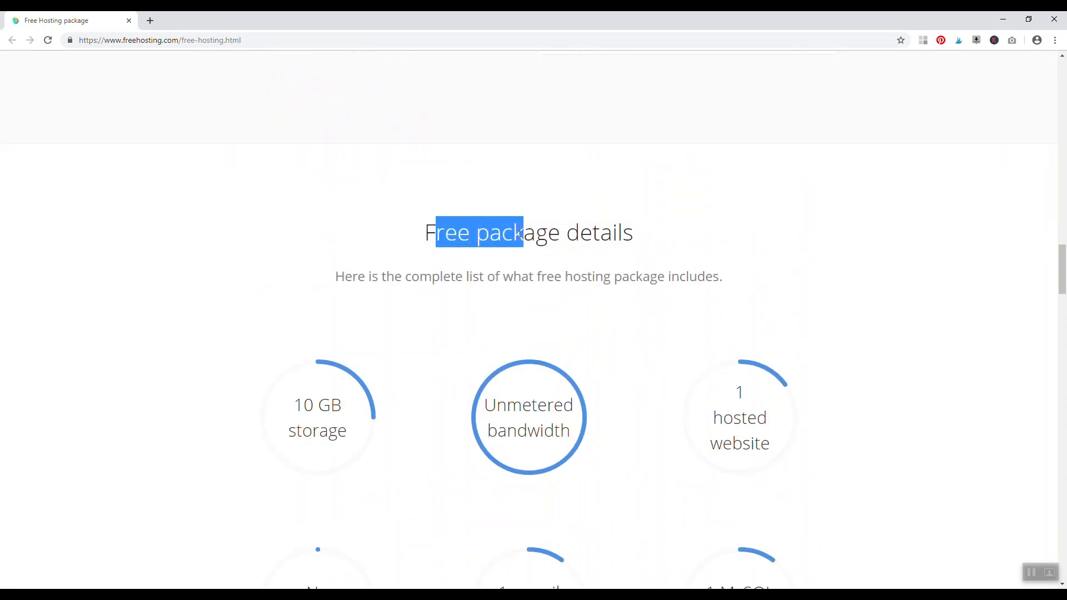
- Scroll through the 10 GB storage and unmetered bandwidth details to the cPanel, Site Builder and Apps Installer cards
scroll(down, 3)
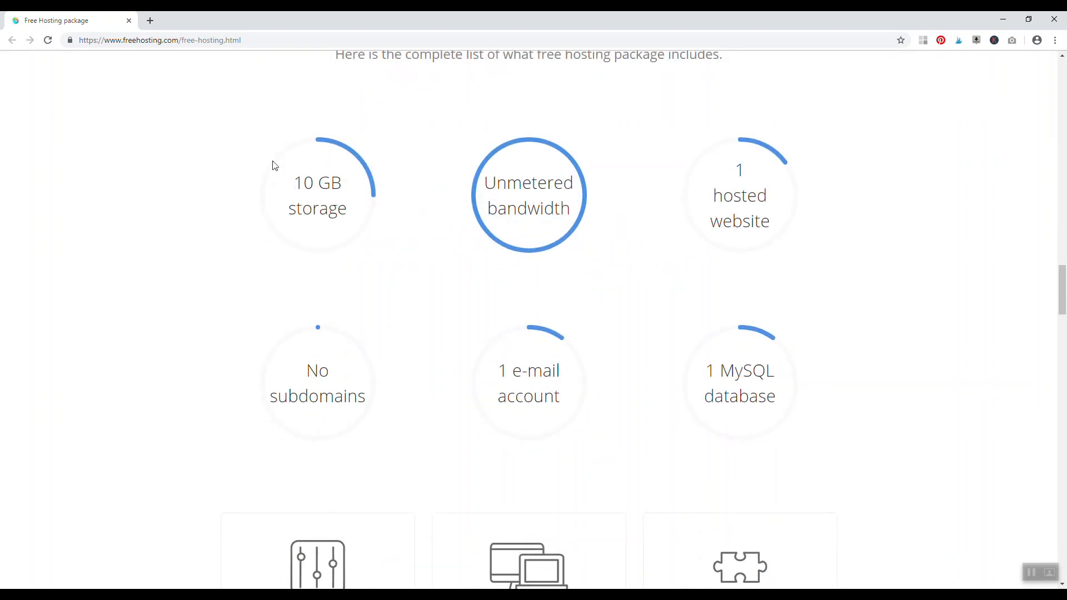
mouse_move(501, 212)
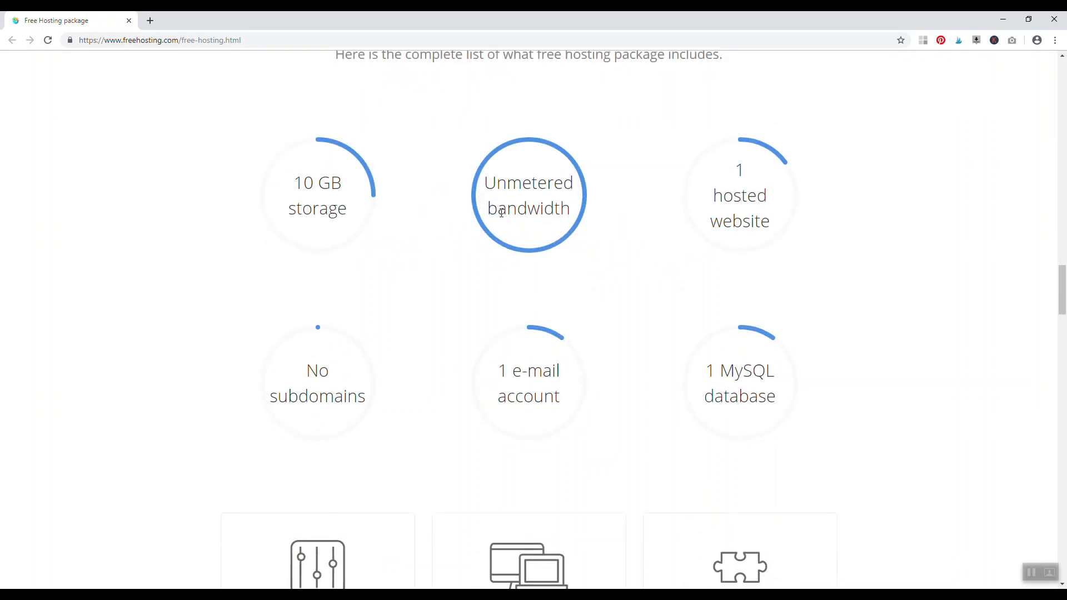
mouse_move(500, 366)
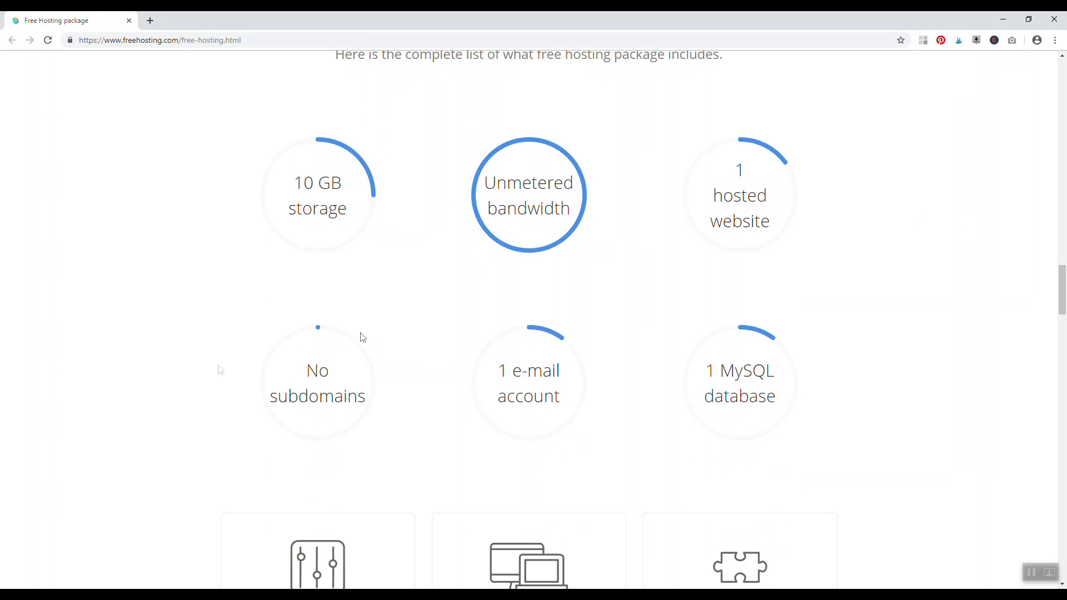
scroll(down, 3)
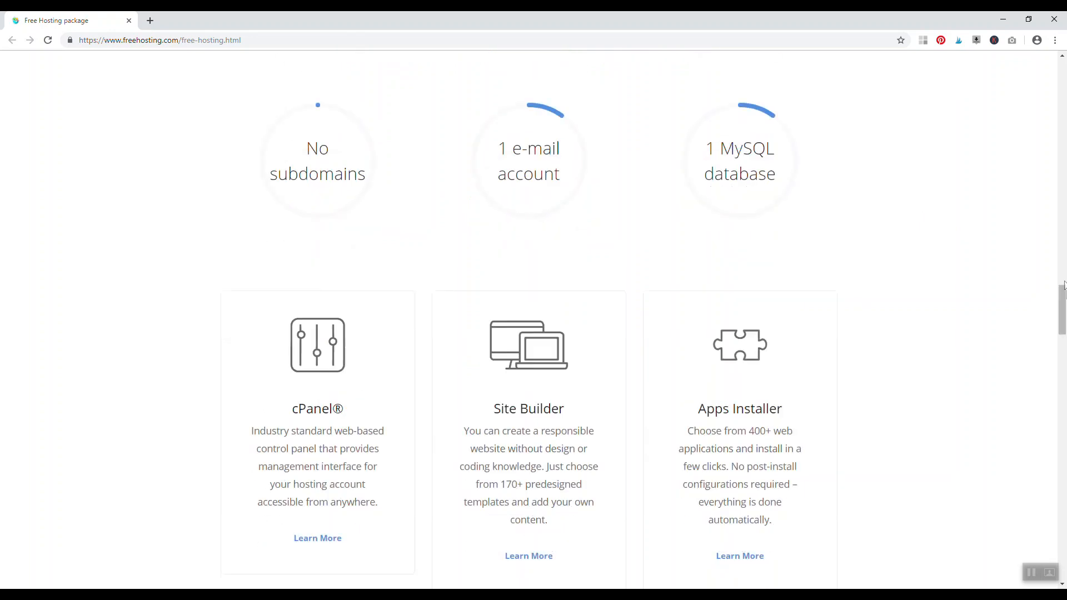
scroll(down, 3)
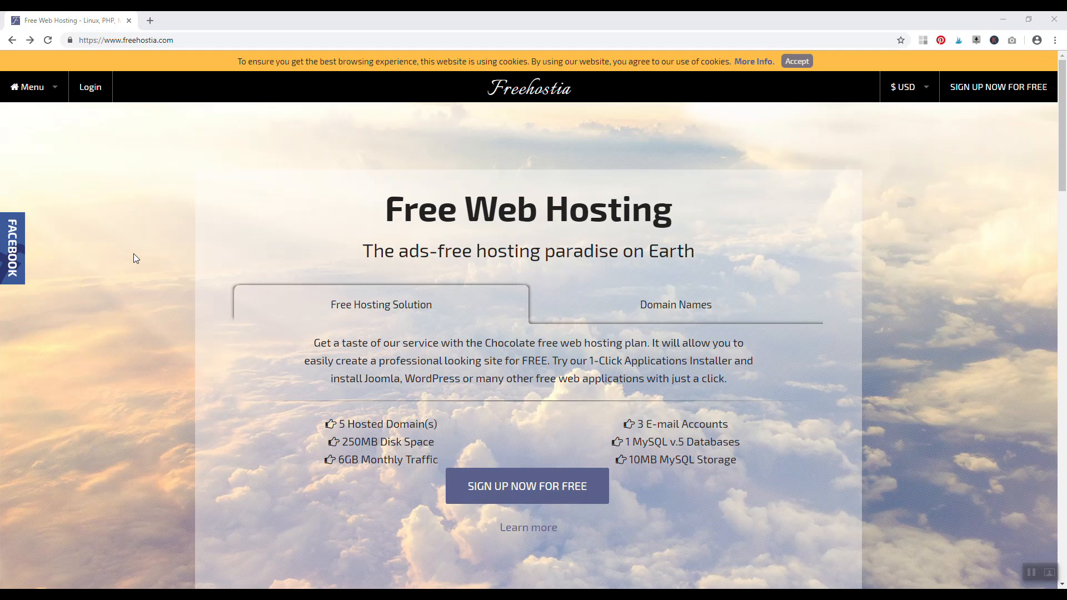
mouse_move(385, 275)
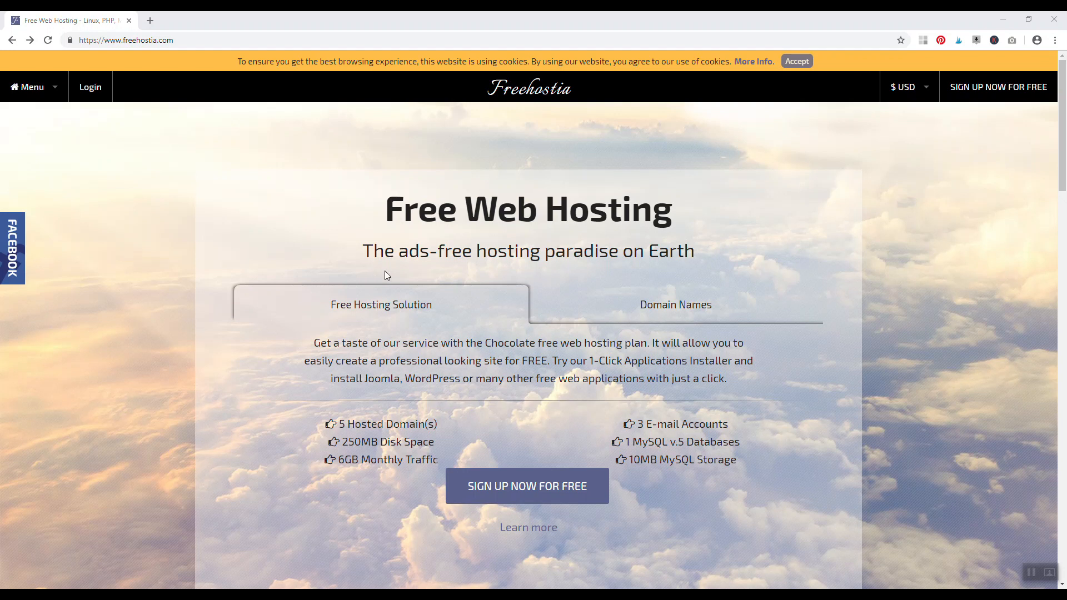
mouse_move(370, 272)
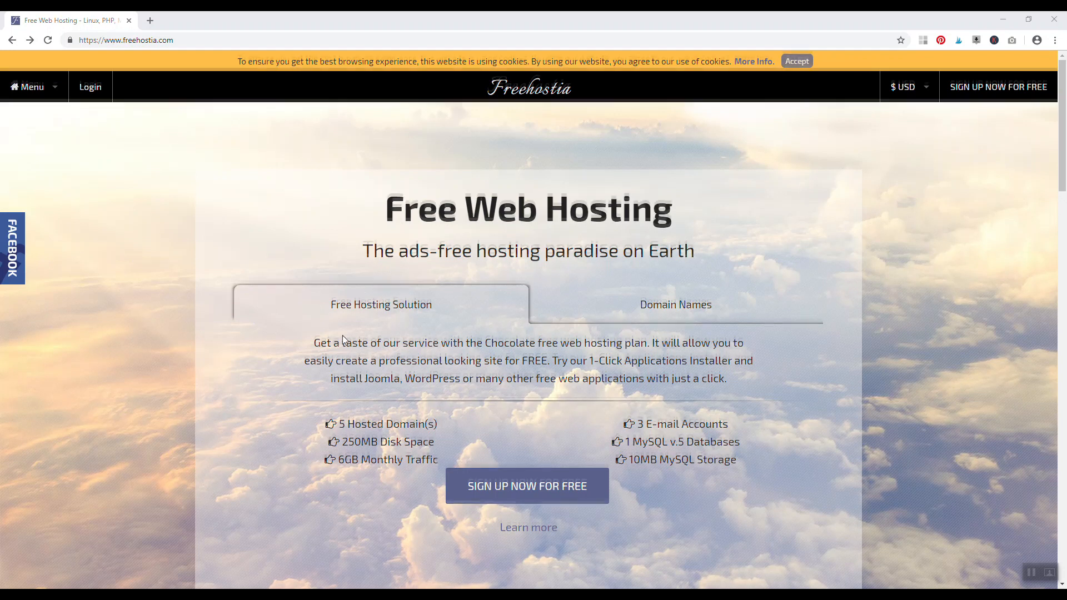
- Highlight the '1 MySQL v.5' allowance and open the free Chocolate plan's details
scroll(down, 3)
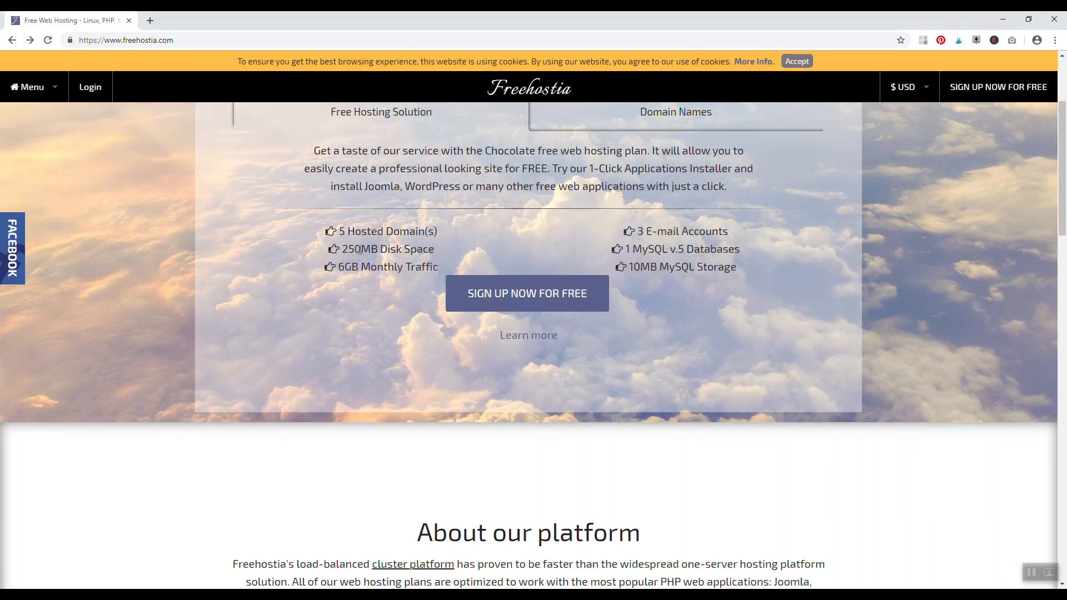
double_click(381, 267)
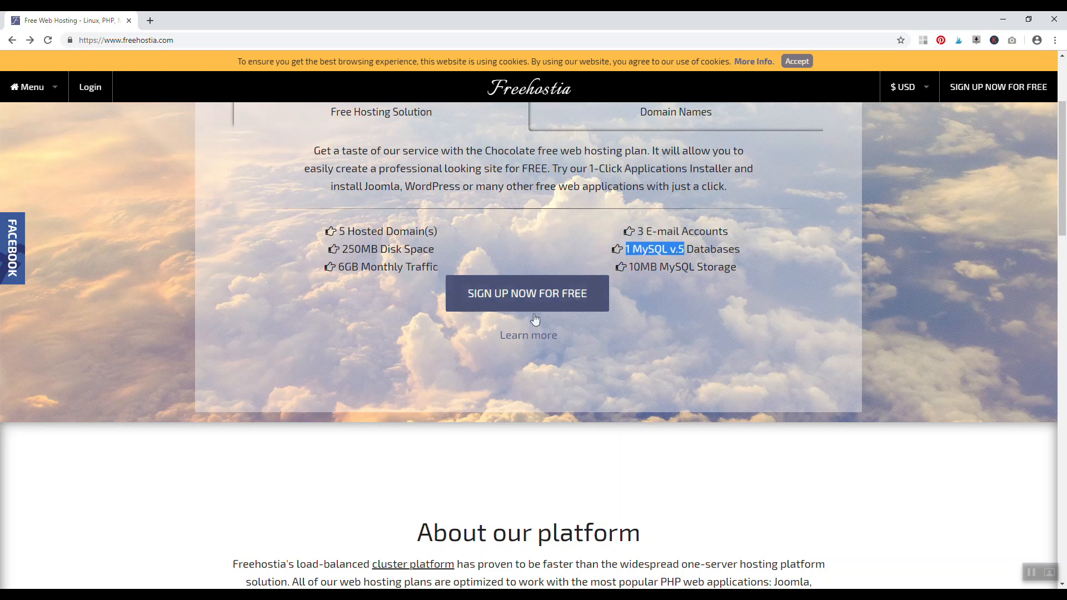
click(528, 334)
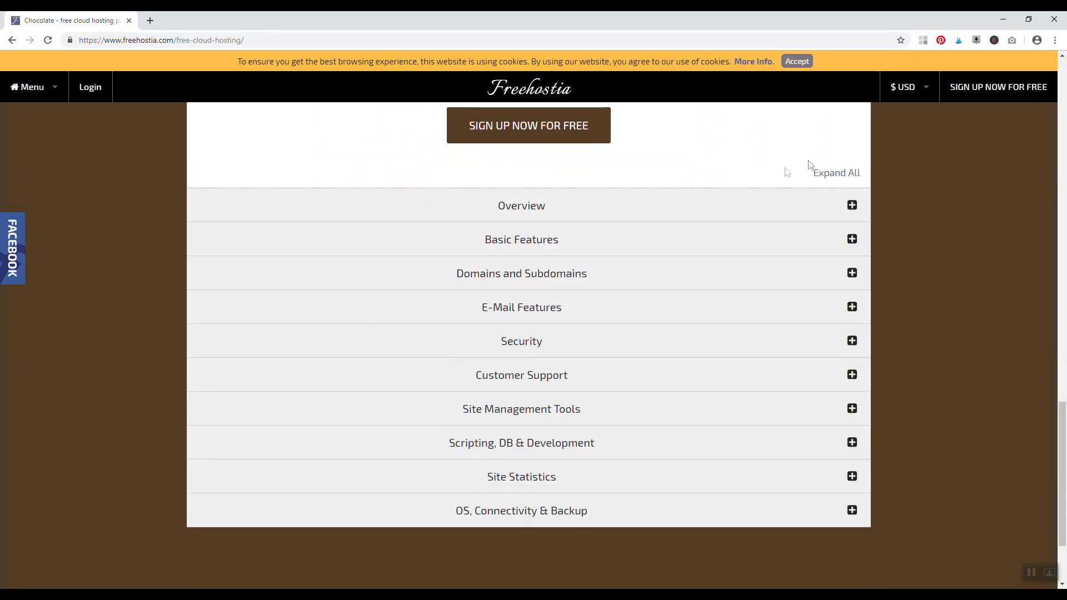
- Expand Basic Features and Site Management Tools, highlighting the '.htaccess Generator' feature
click(521, 239)
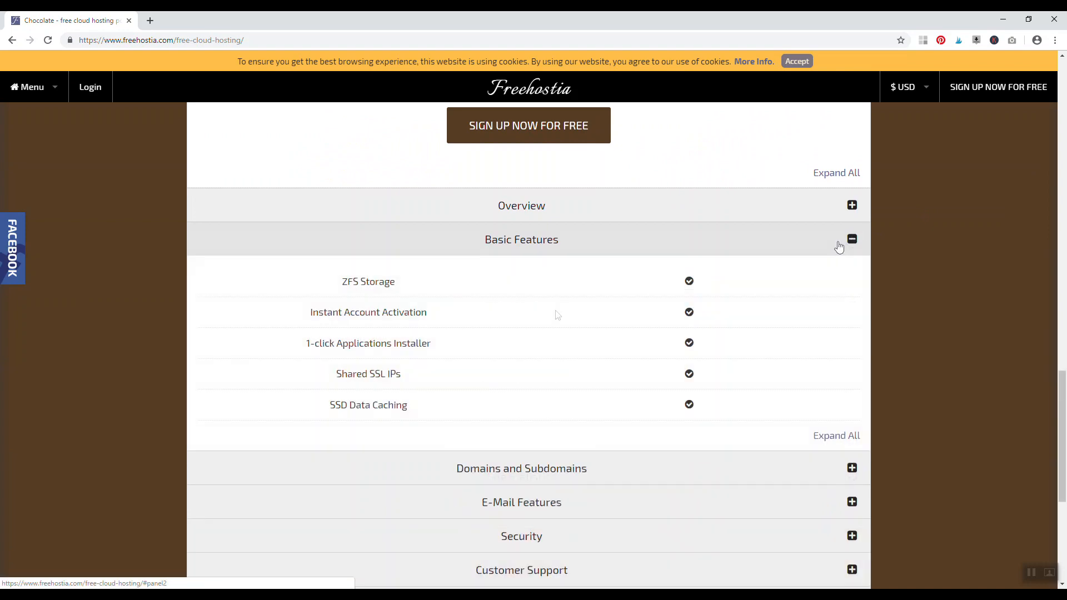
double_click(368, 405)
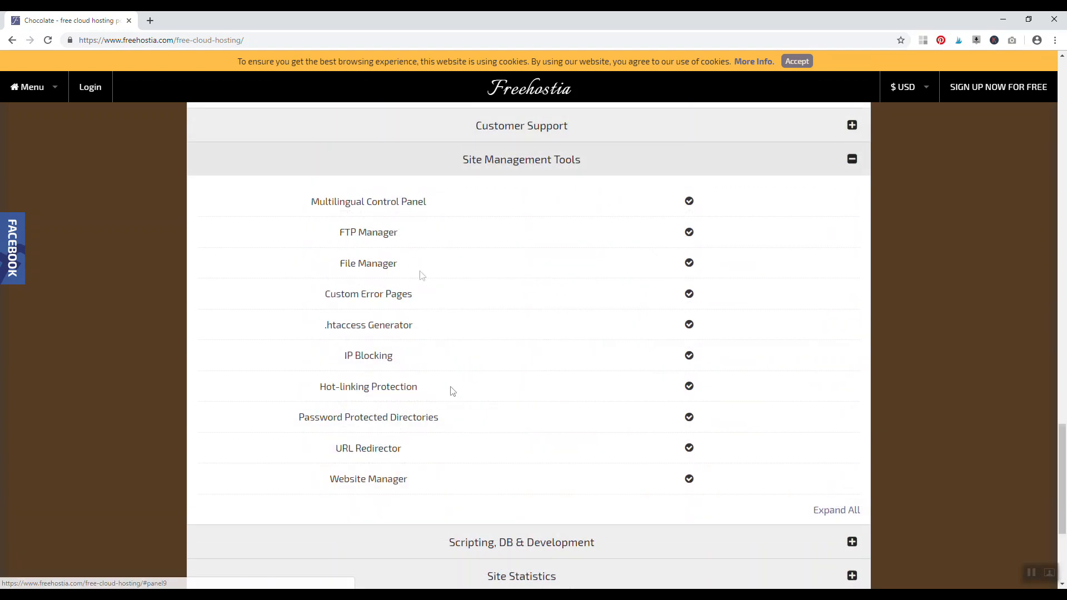
double_click(388, 324)
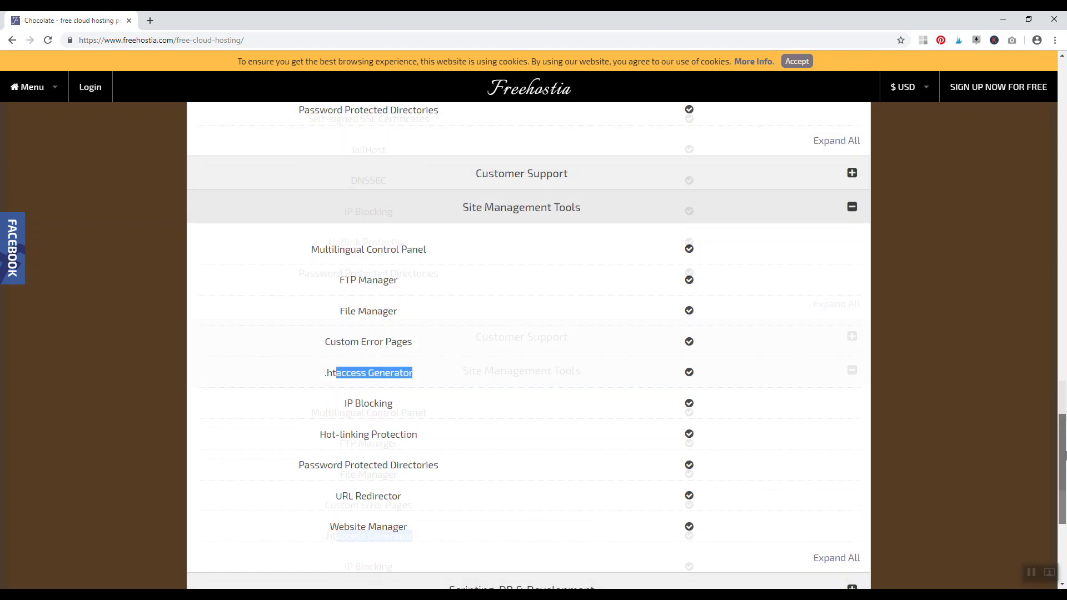
scroll(up, 3)
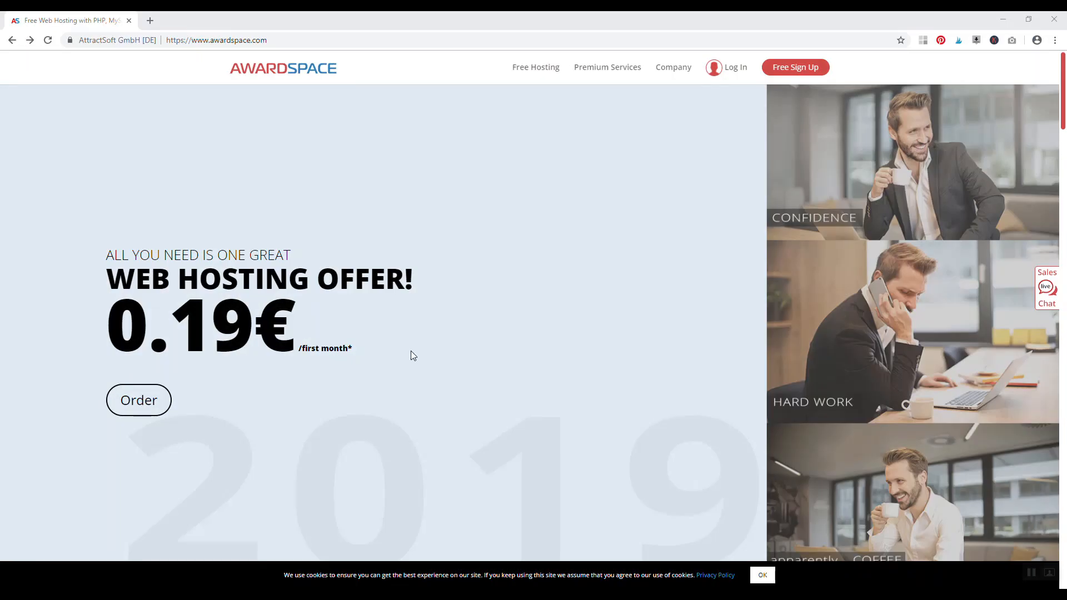
mouse_move(391, 291)
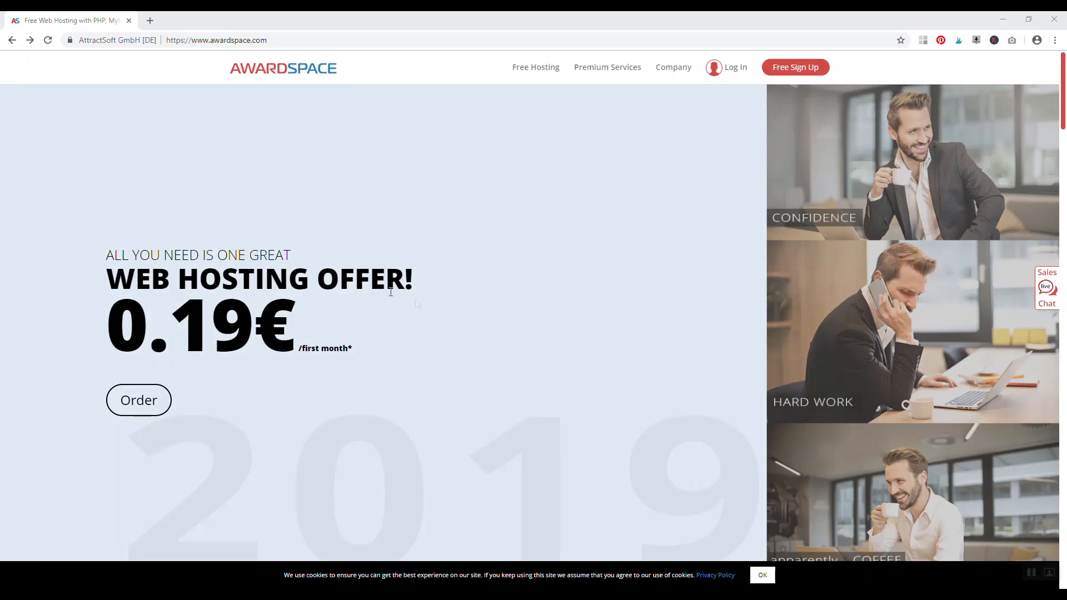
- Scroll down the AwardSpace homepage and highlight the .DX.AM short domains mention
scroll(down, 3)
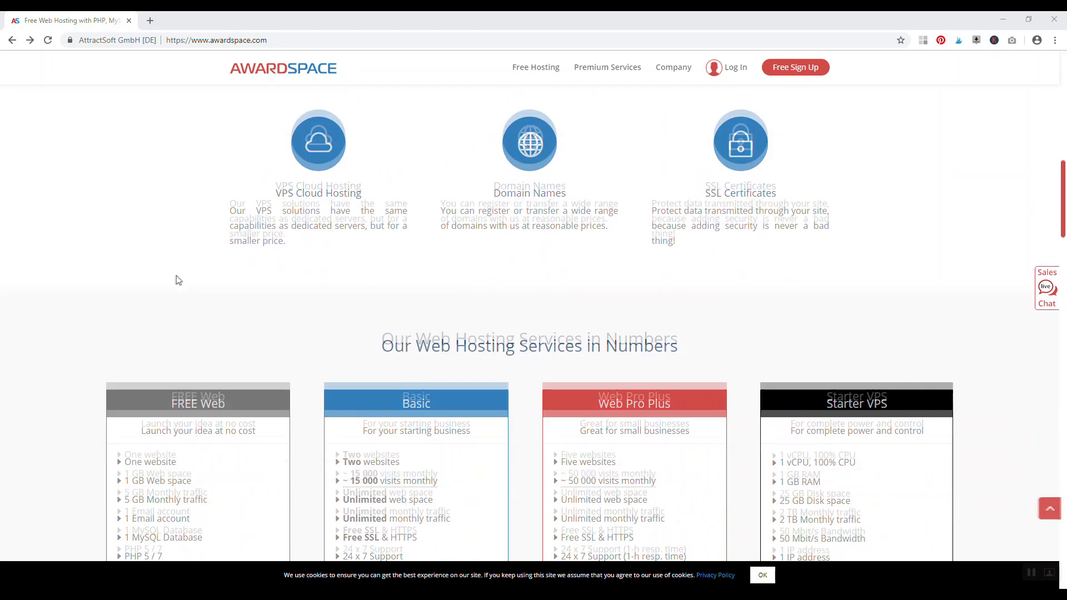
scroll(down, 3)
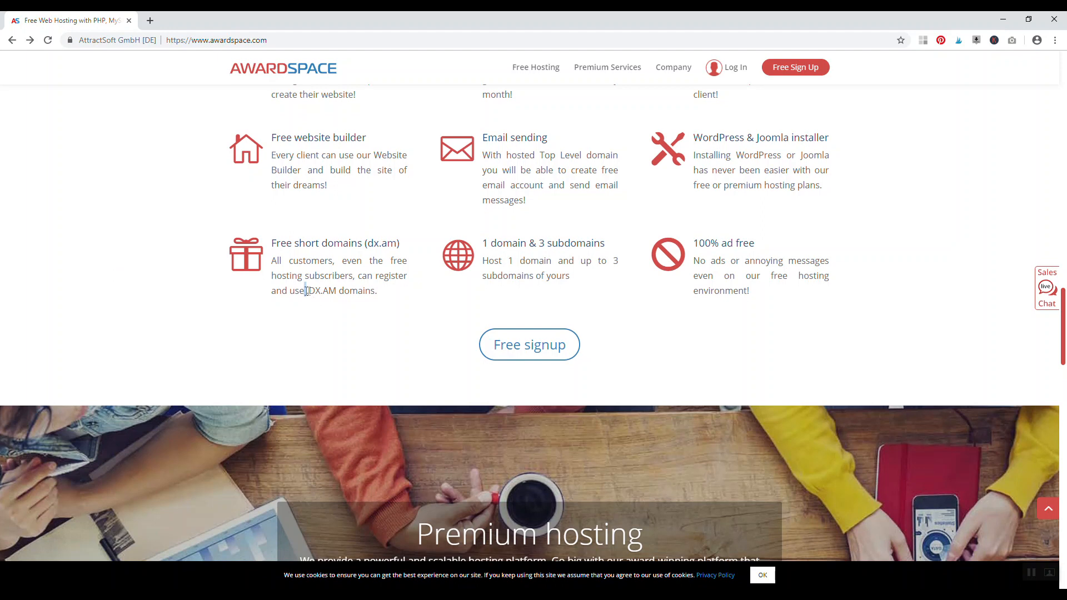
drag(304, 290, 360, 291)
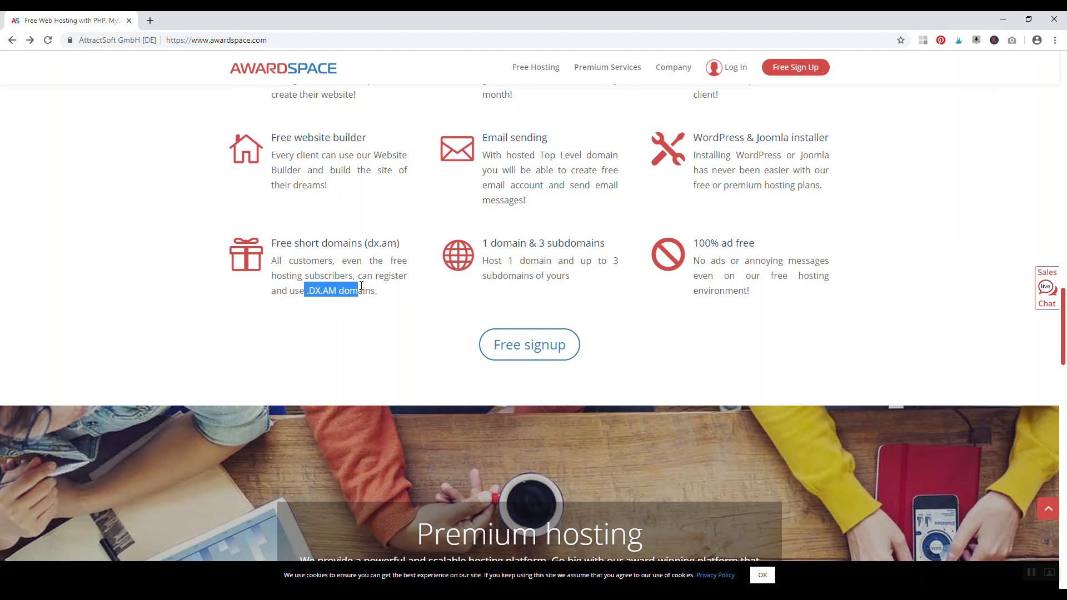
mouse_move(361, 284)
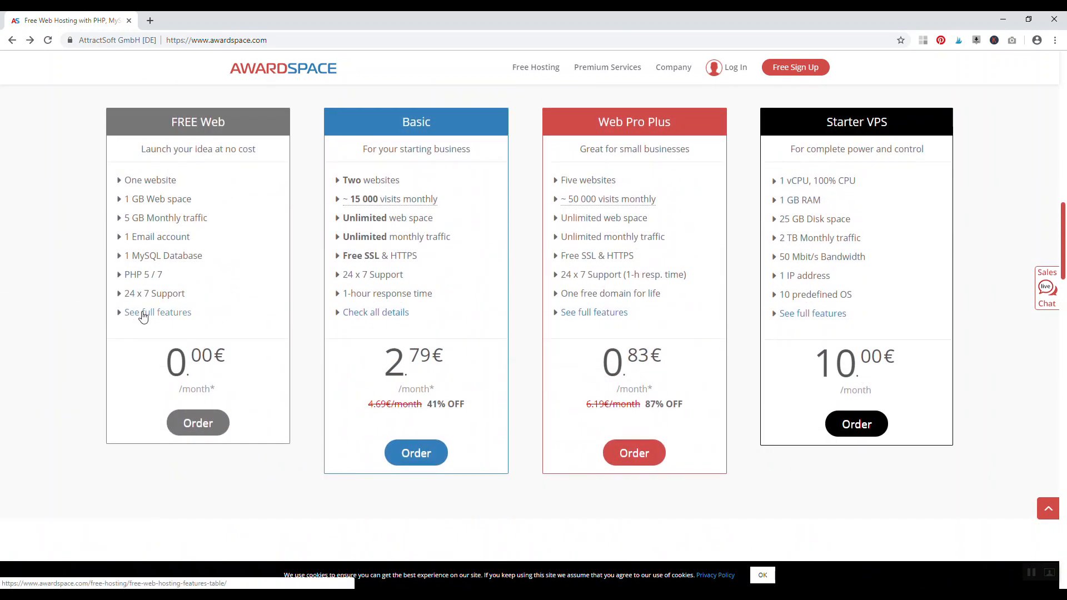
- Open 'See full features' for FREE Web and highlight the '99.9% or less' uptime value
click(158, 311)
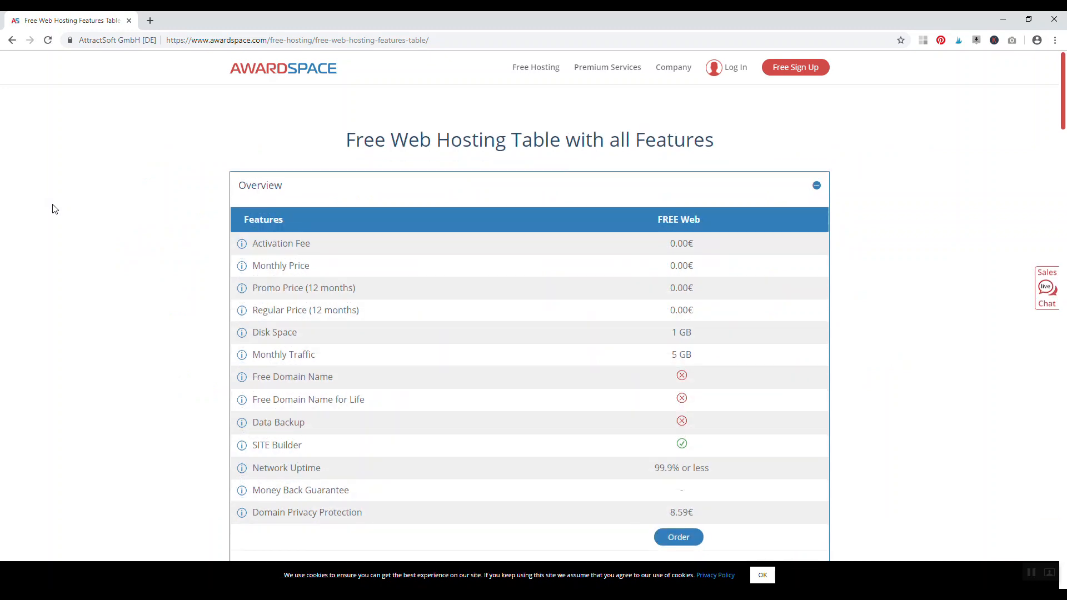
double_click(280, 242)
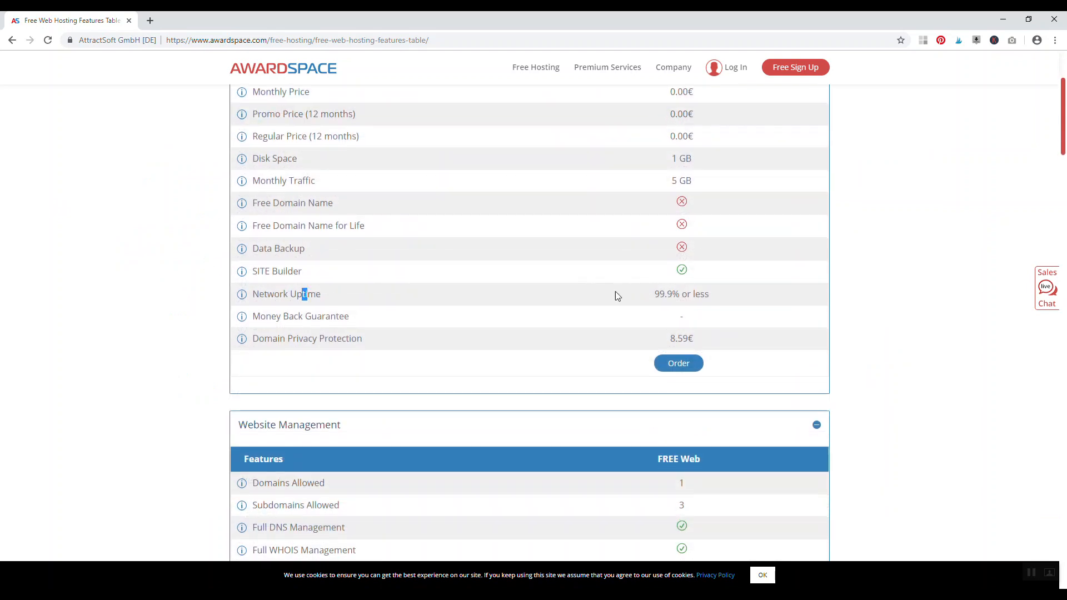
drag(653, 294, 711, 294)
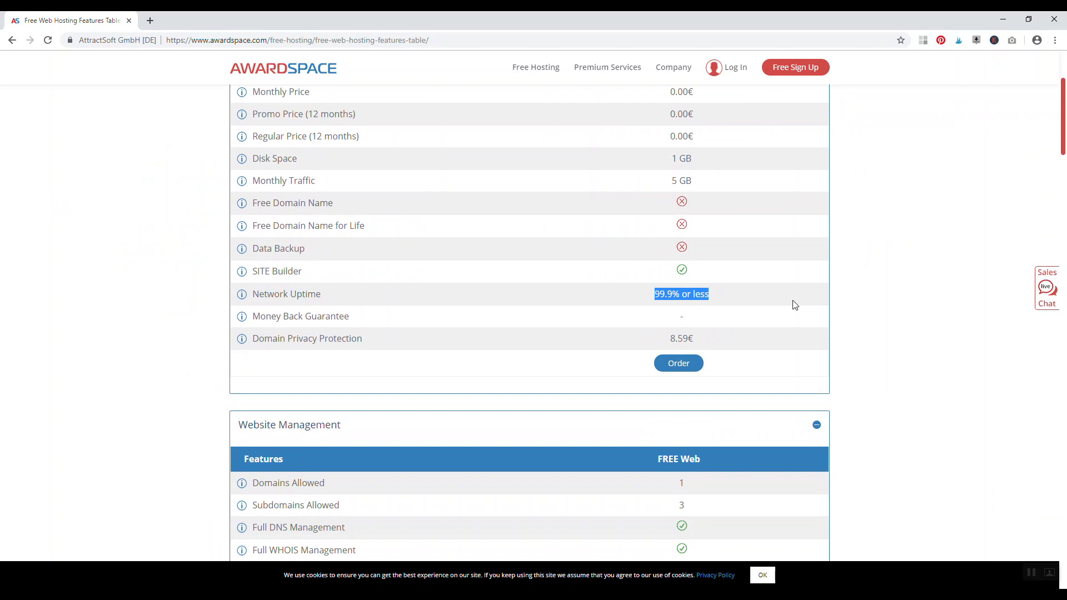
mouse_move(789, 304)
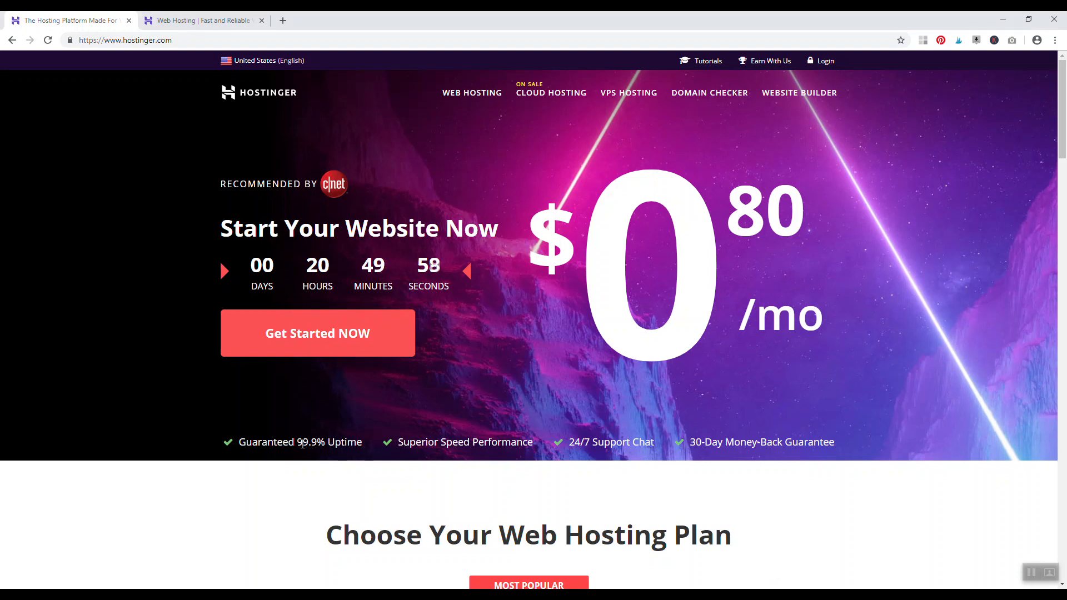
- Highlight Hostinger's guaranteed 99.9% uptime claim
double_click(443, 442)
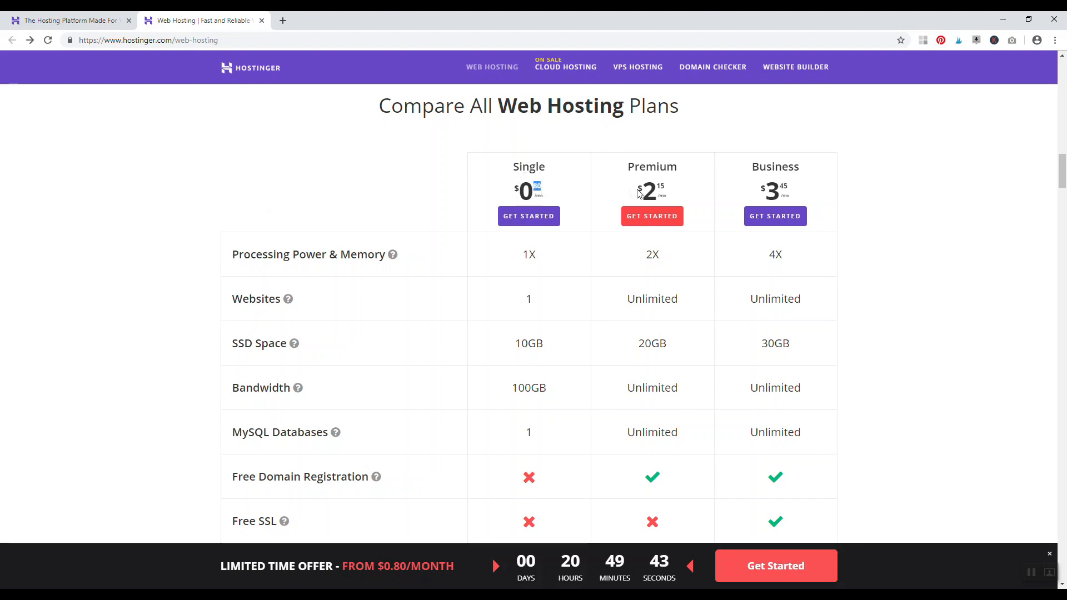
mouse_move(328, 183)
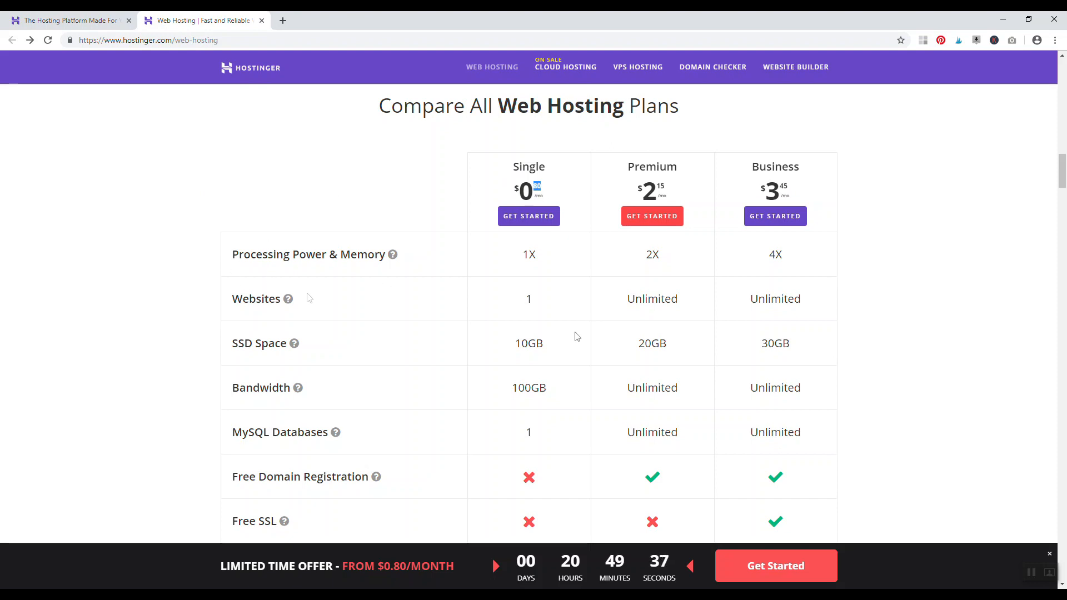
- Highlight the Single plan's 100GB bandwidth and scroll through the comparison table and back
double_click(528, 387)
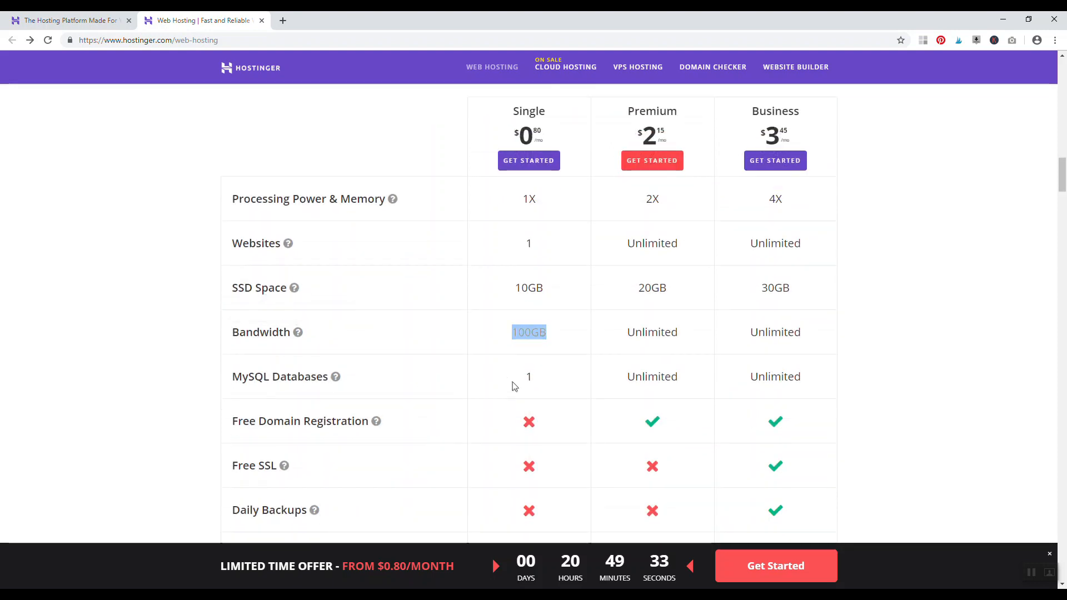
scroll(down, 3)
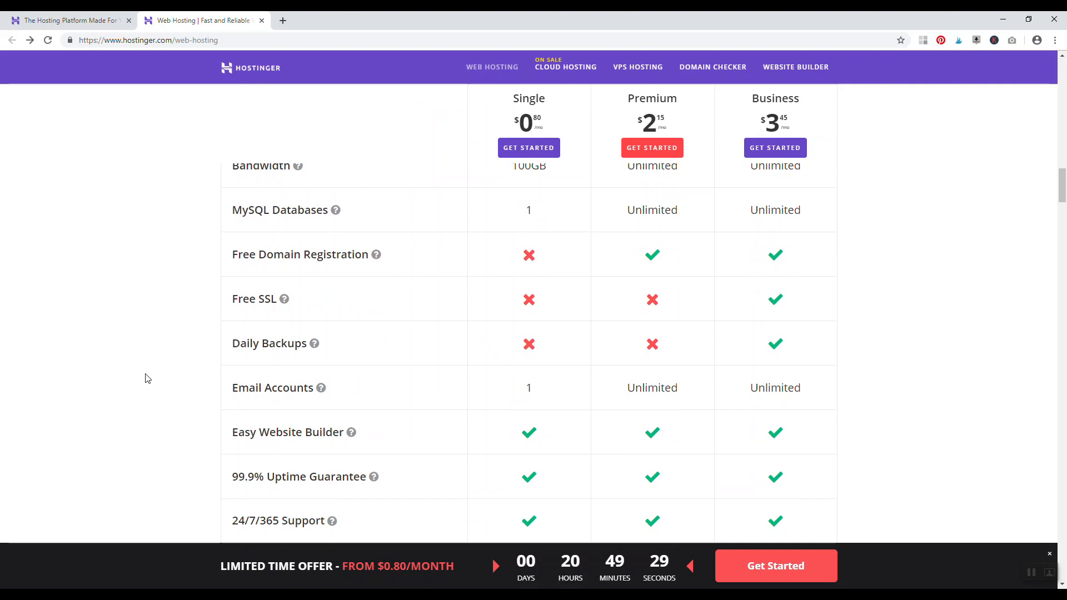
scroll(down, 3)
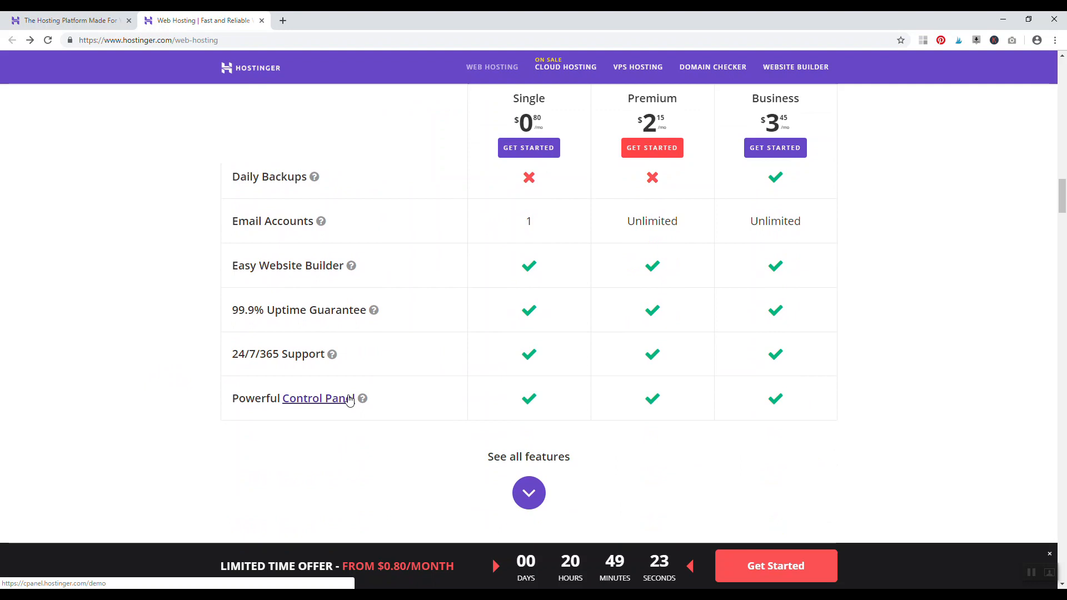
scroll(down, 3)
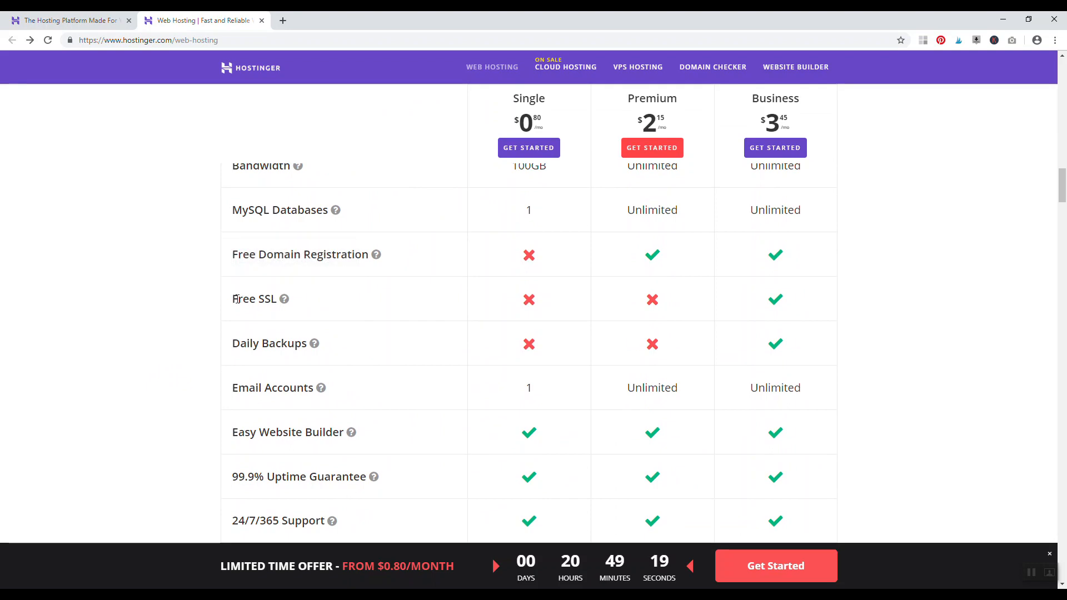
mouse_move(150, 381)
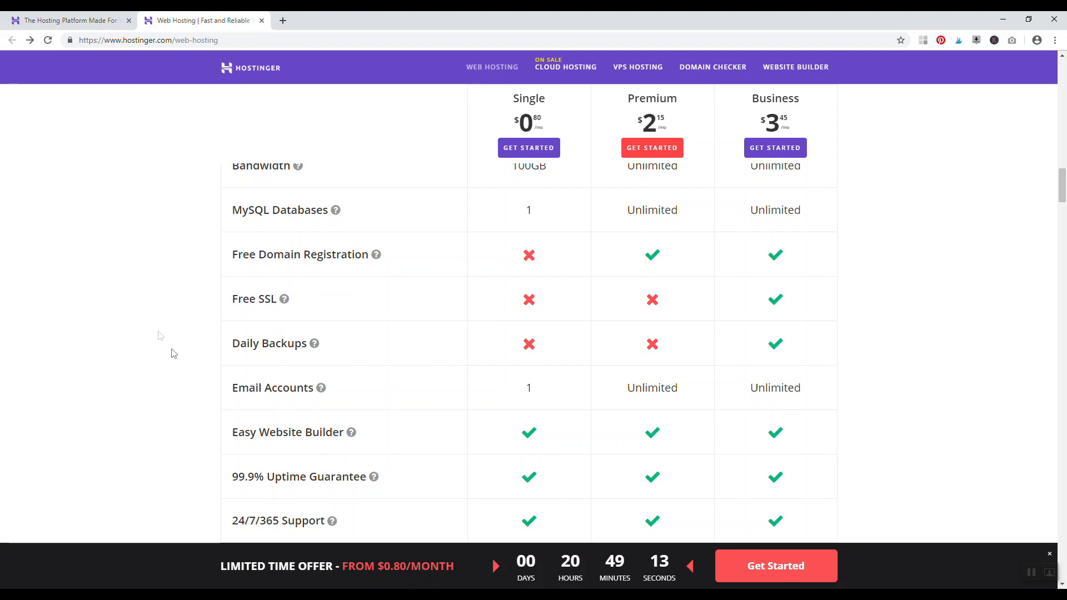
scroll(up, 3)
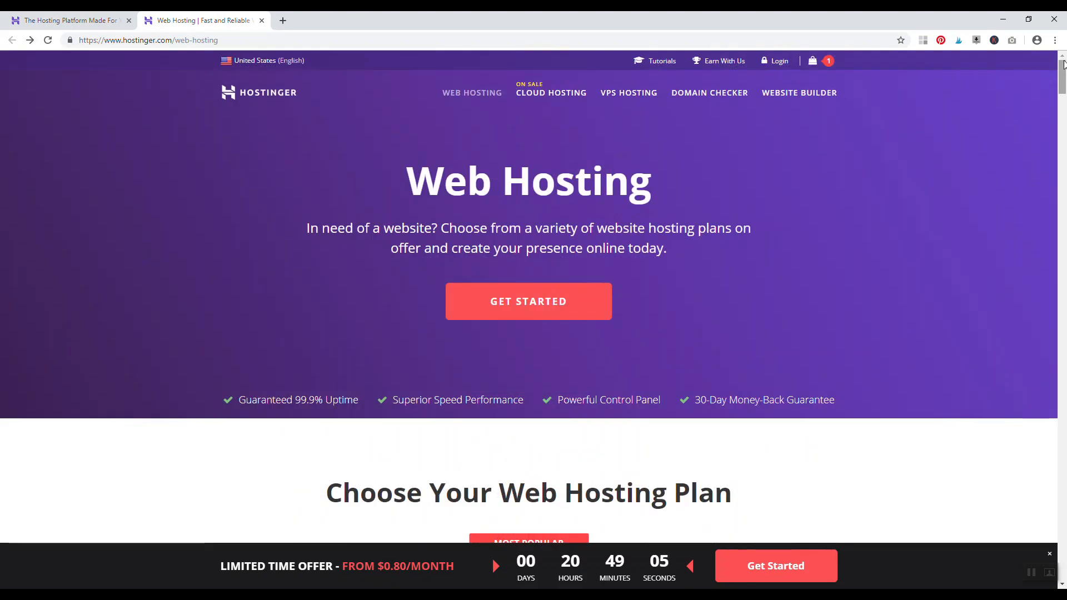
click(68, 20)
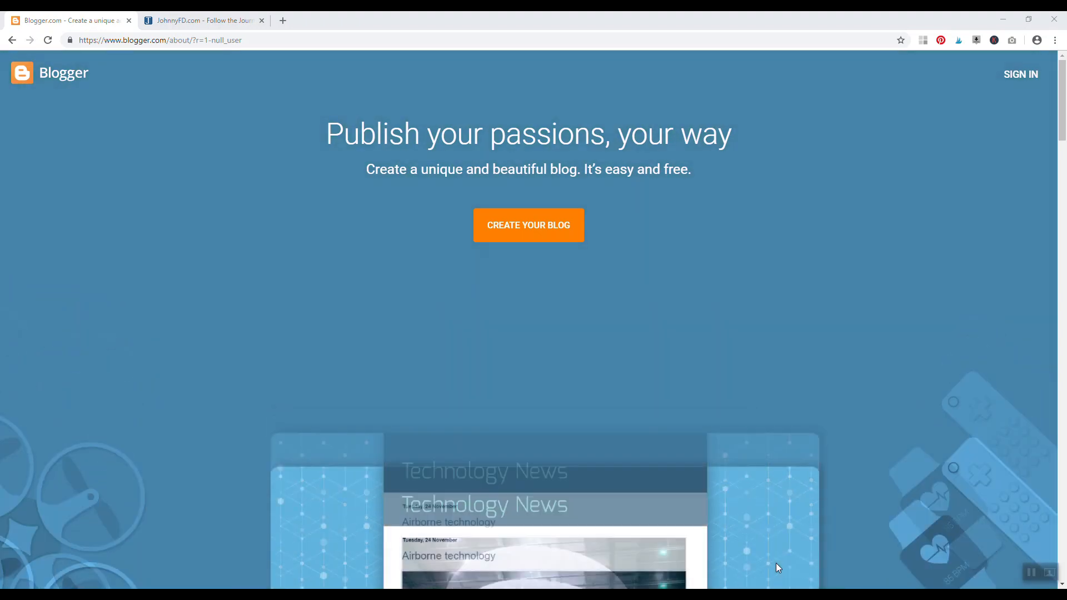
- Switch to the JohnnyFD.com blog tab
click(202, 20)
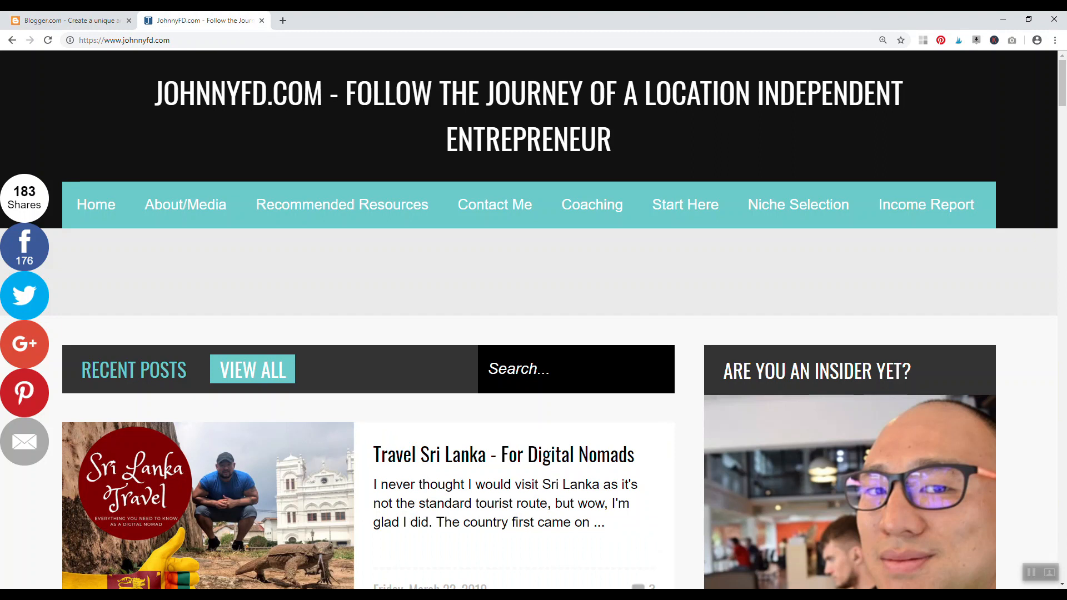
mouse_move(710, 120)
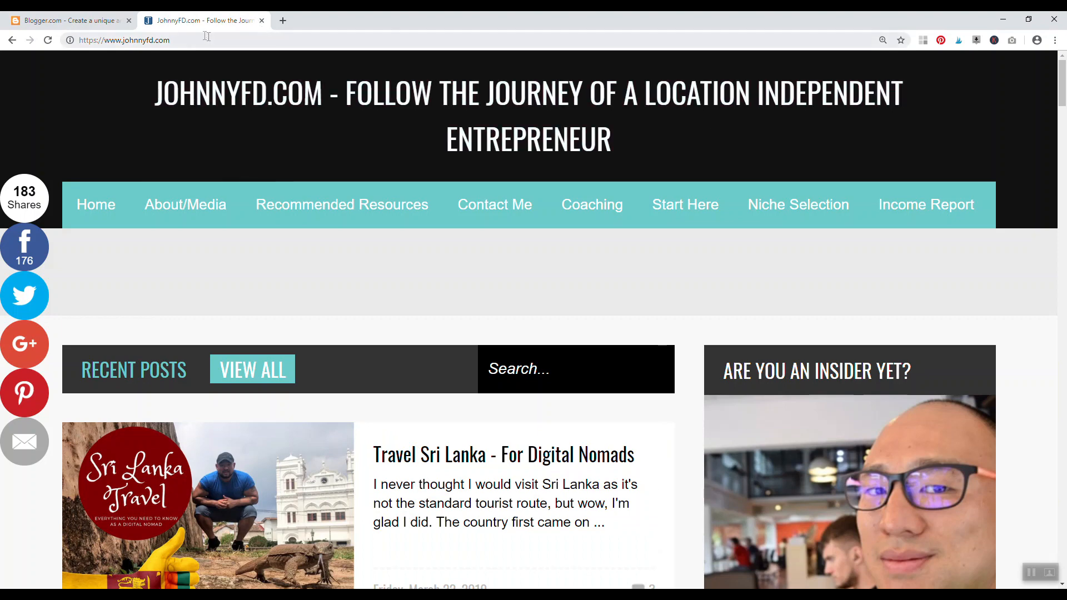
- Scroll to the bottom of johnnyfd.com and close the email sign-up popup
scroll(down, 3)
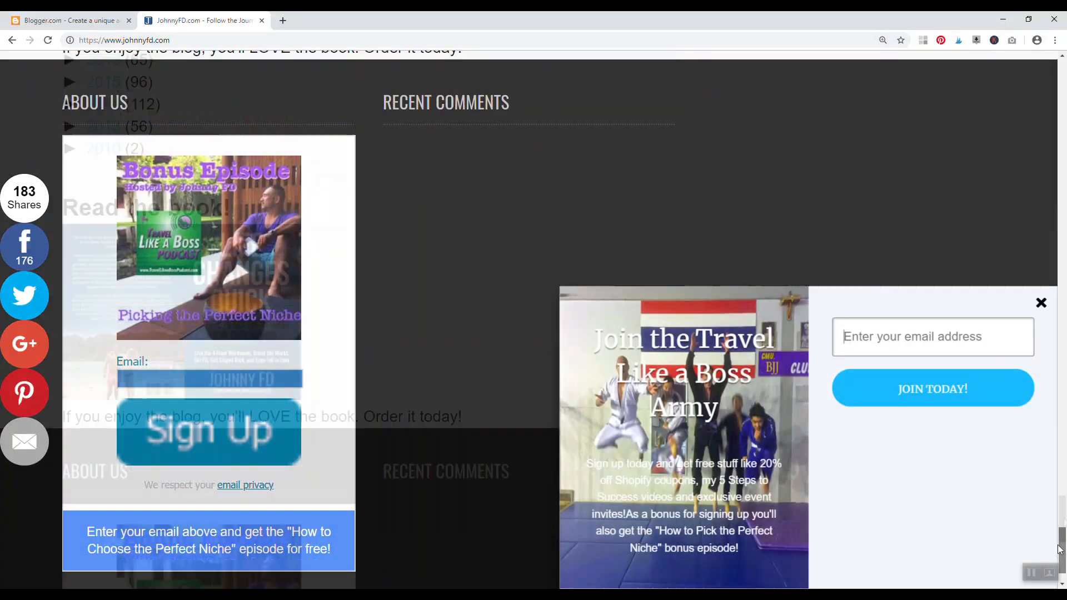
click(1040, 303)
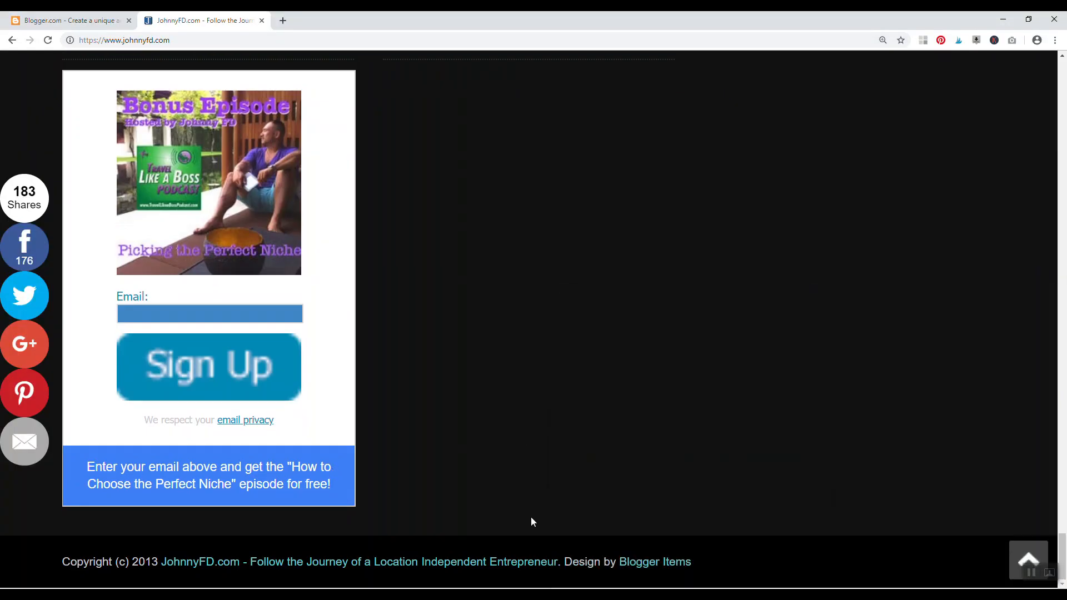